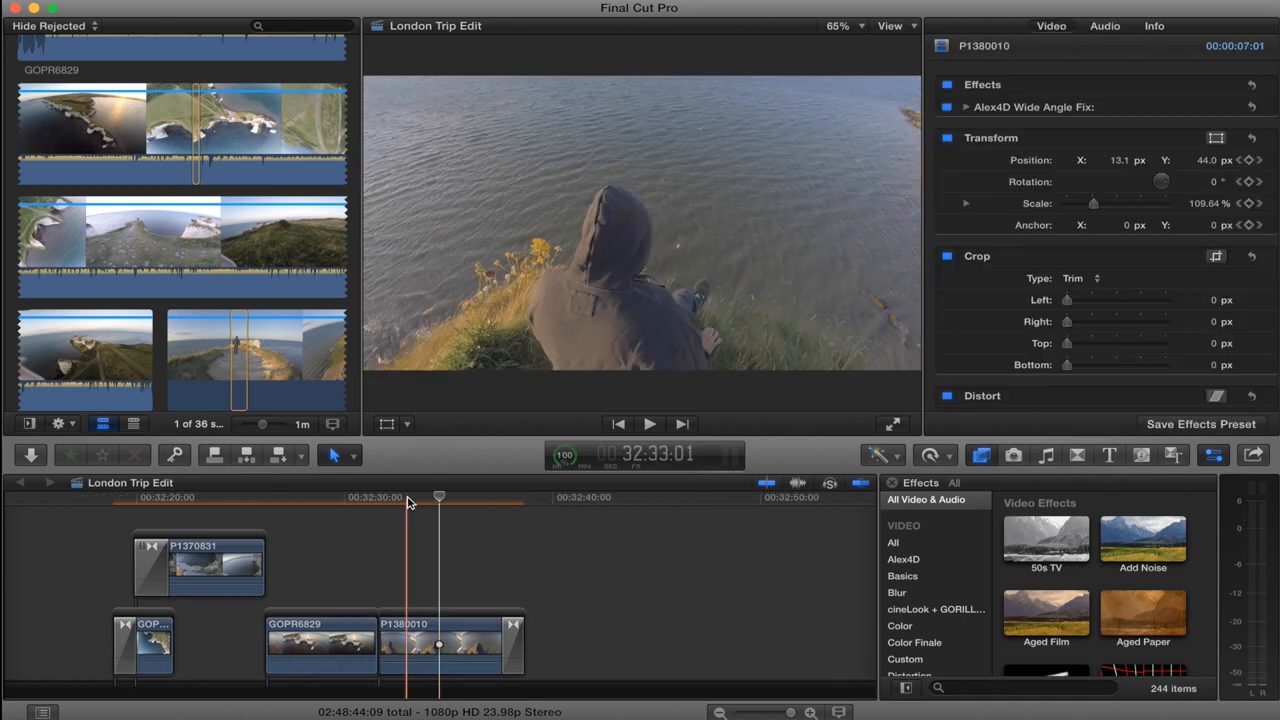
Step: Skim to a later moment in the cliff clip and preview the footage along the timeline
left_click(480, 496)
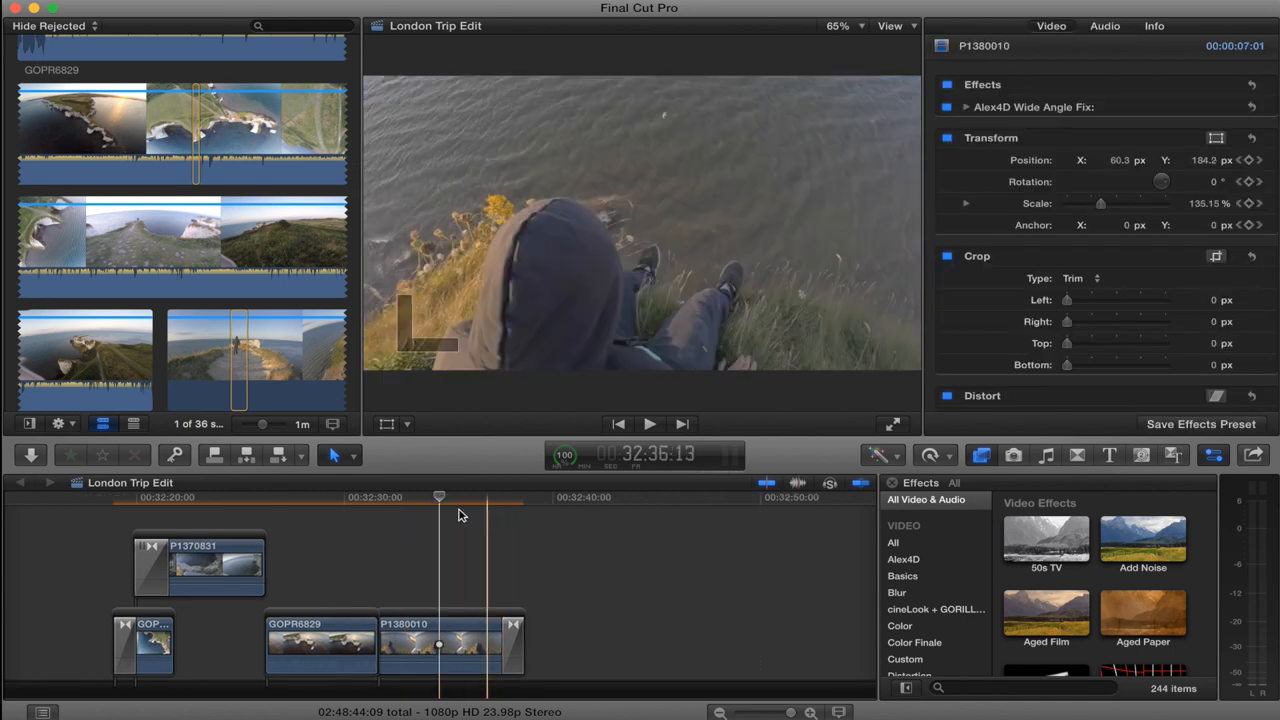
left_click_drag(484, 496, 440, 496)
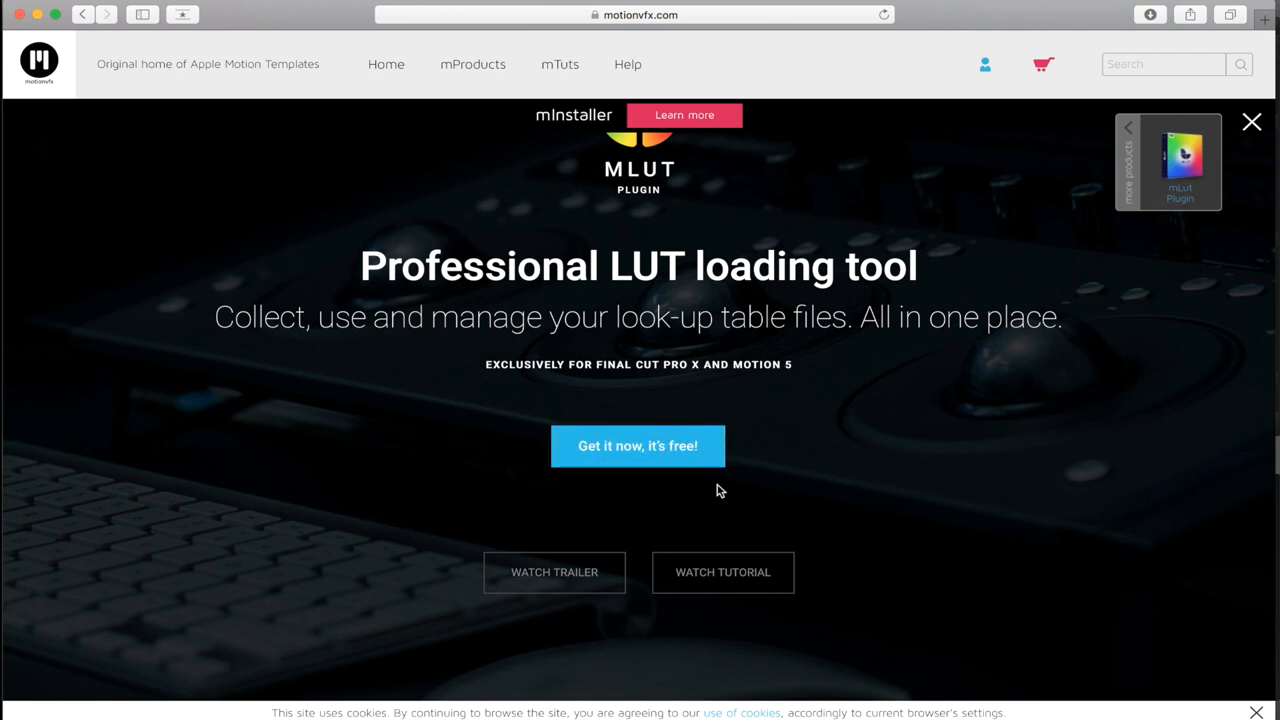
mouse_move(720, 490)
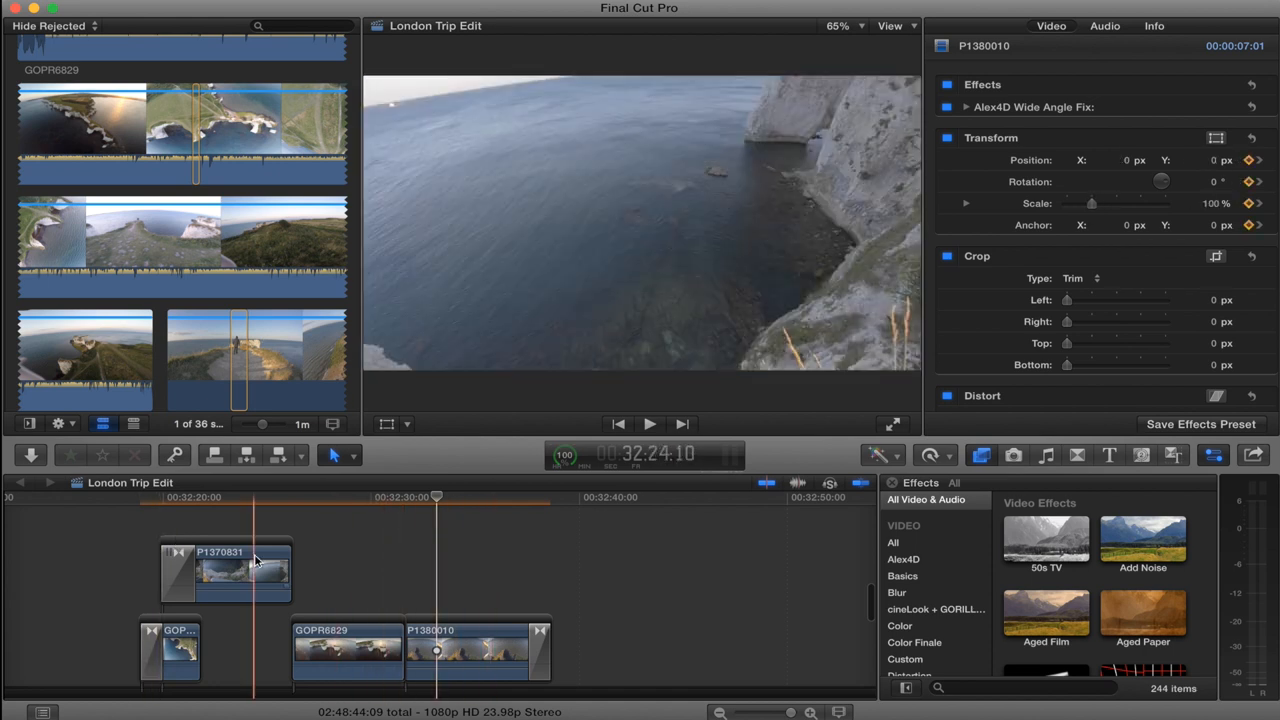
Step: Select in the timeline and show the Titles collection listing the Adjustment Layer
left_click(390, 570)
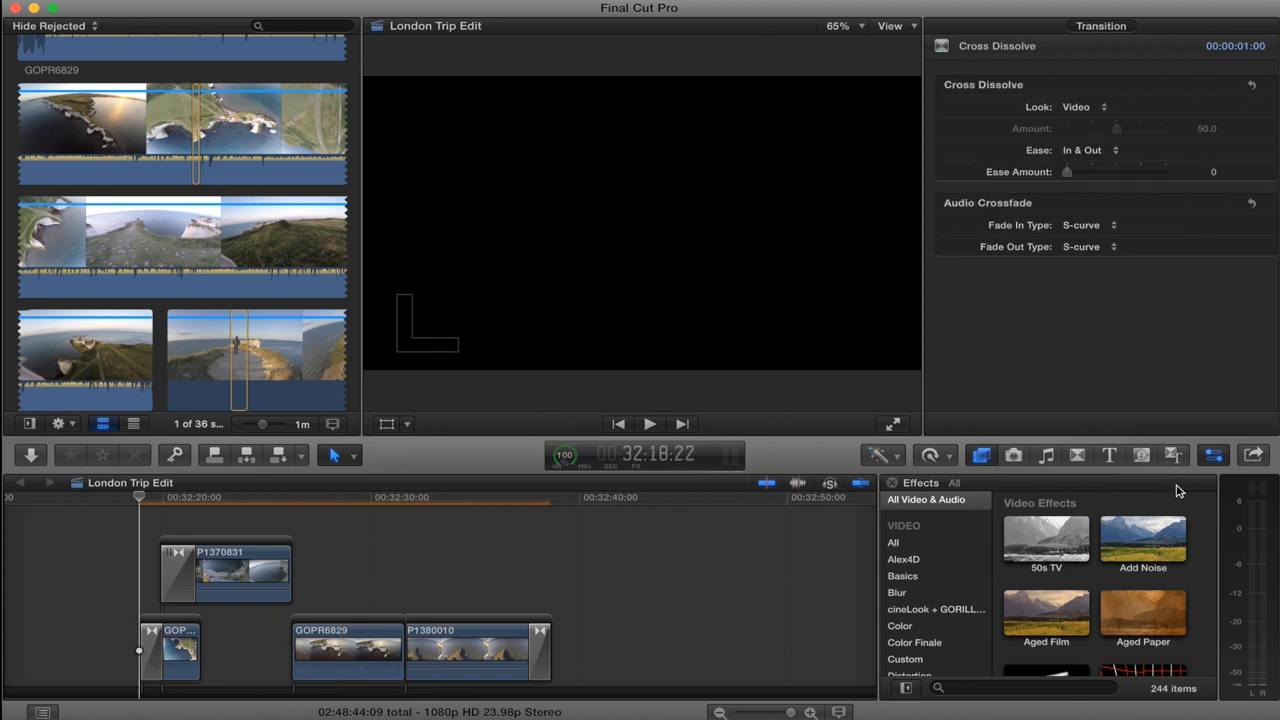
left_click(1108, 456)
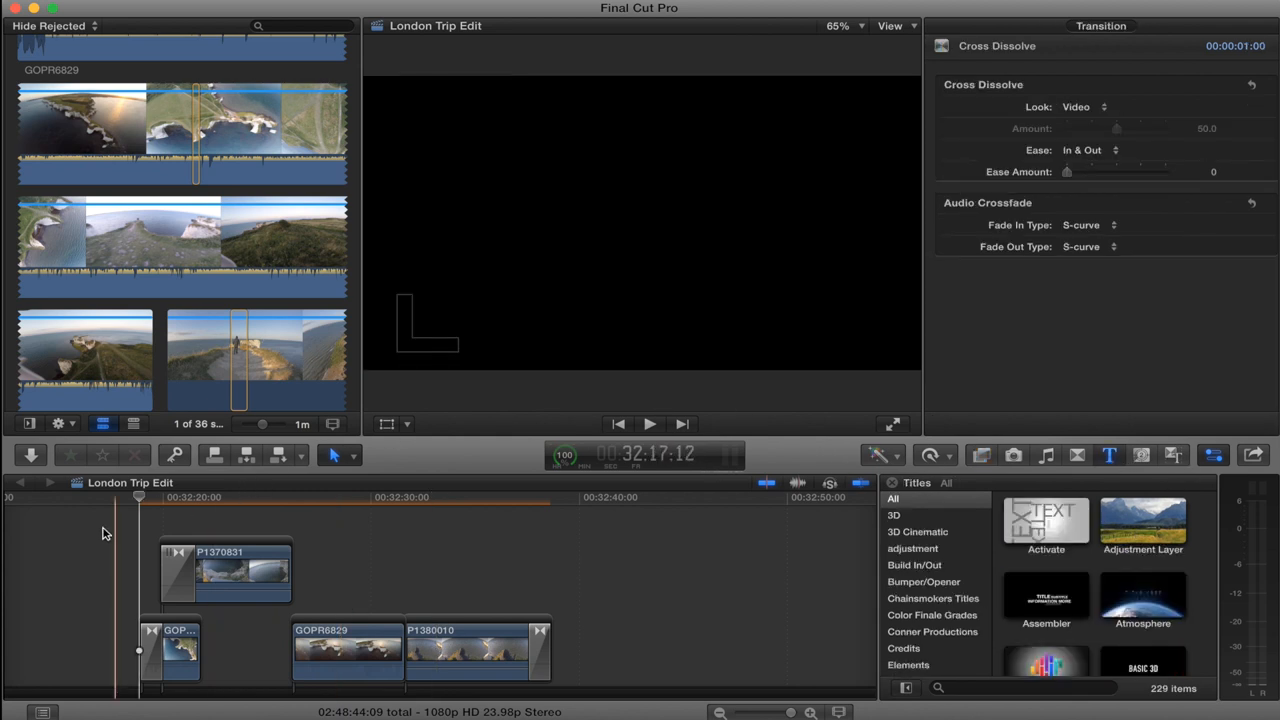
left_click(318, 496)
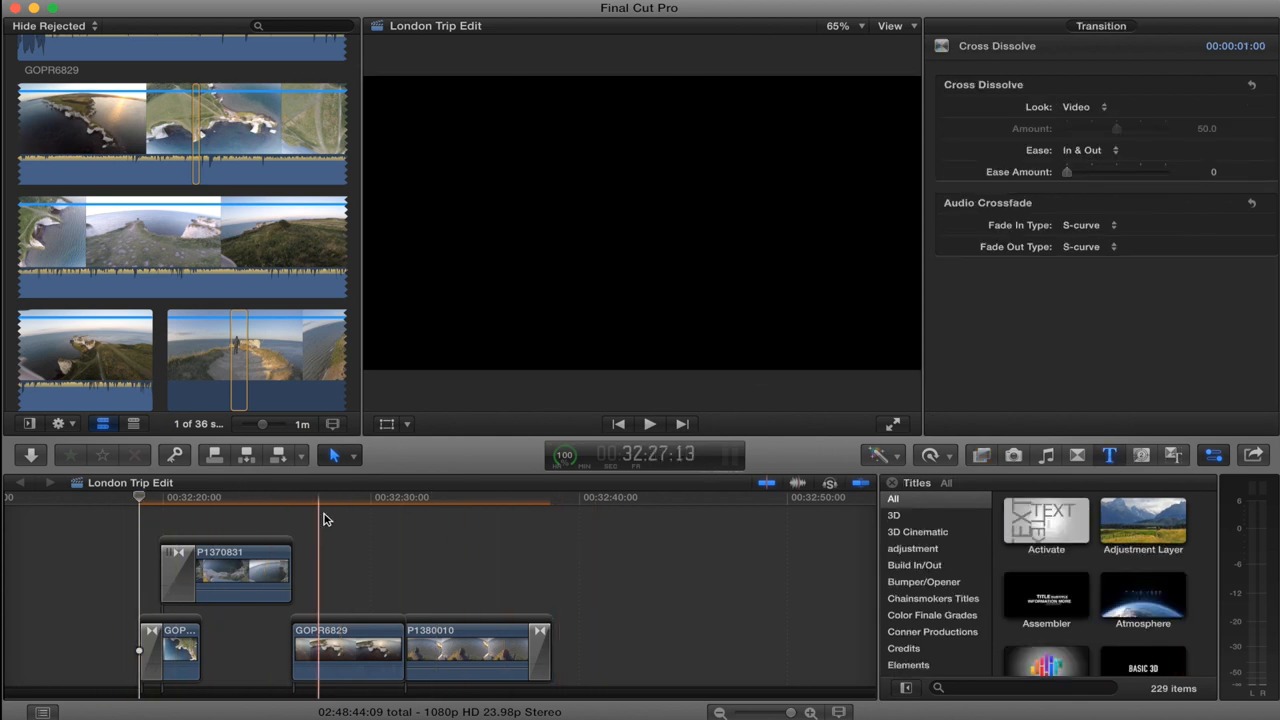
left_click(242, 496)
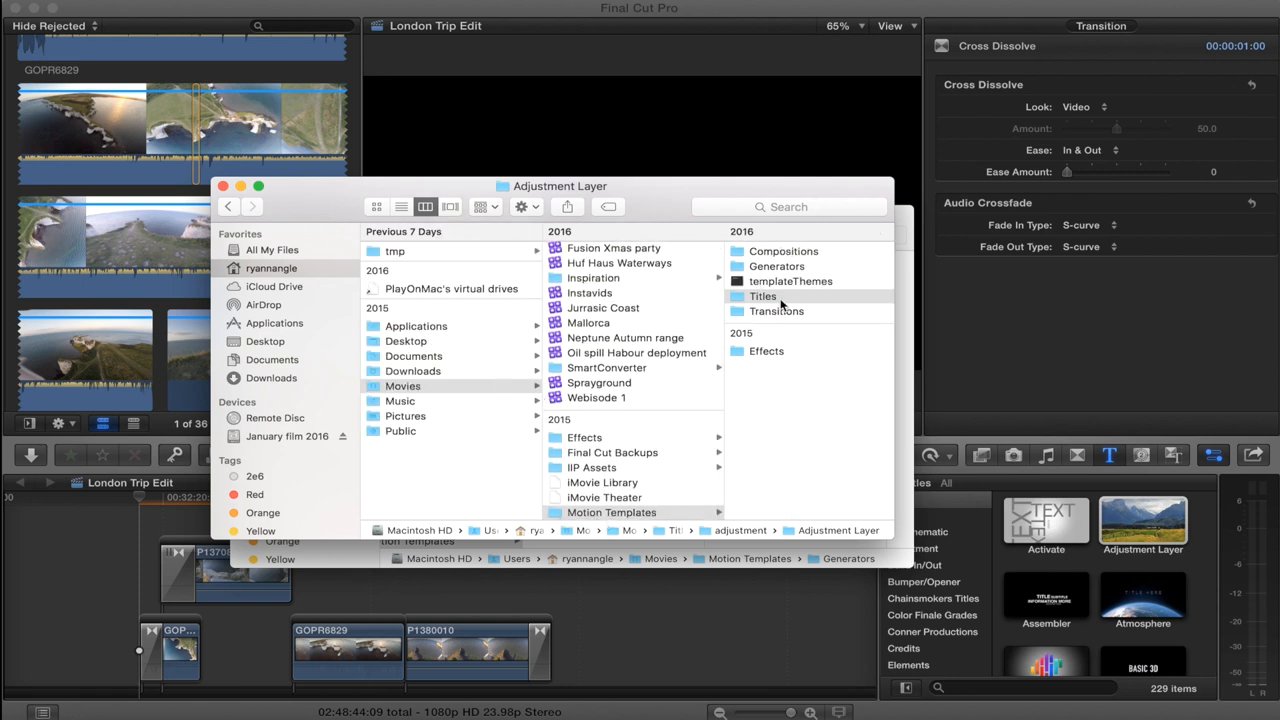
Step: Browse Motion Templates > Titles > adjustment to locate the Adjustment Layer template
left_click(762, 296)
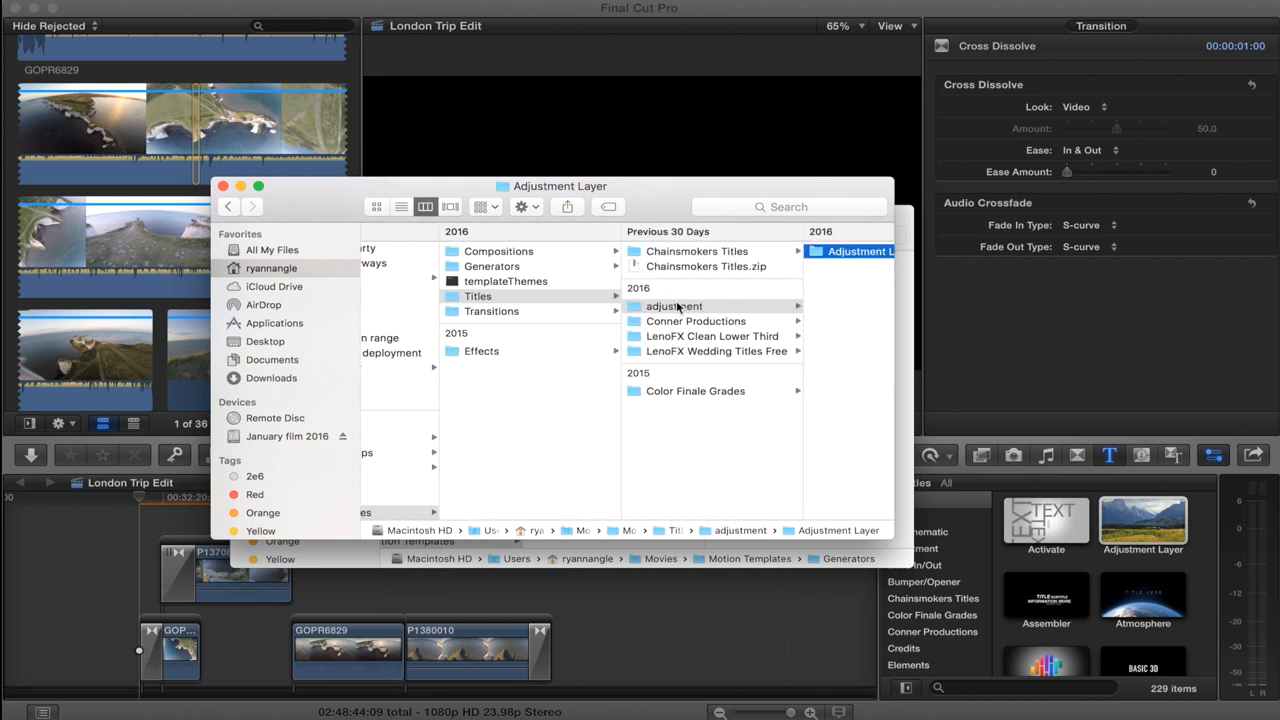
left_click(860, 252)
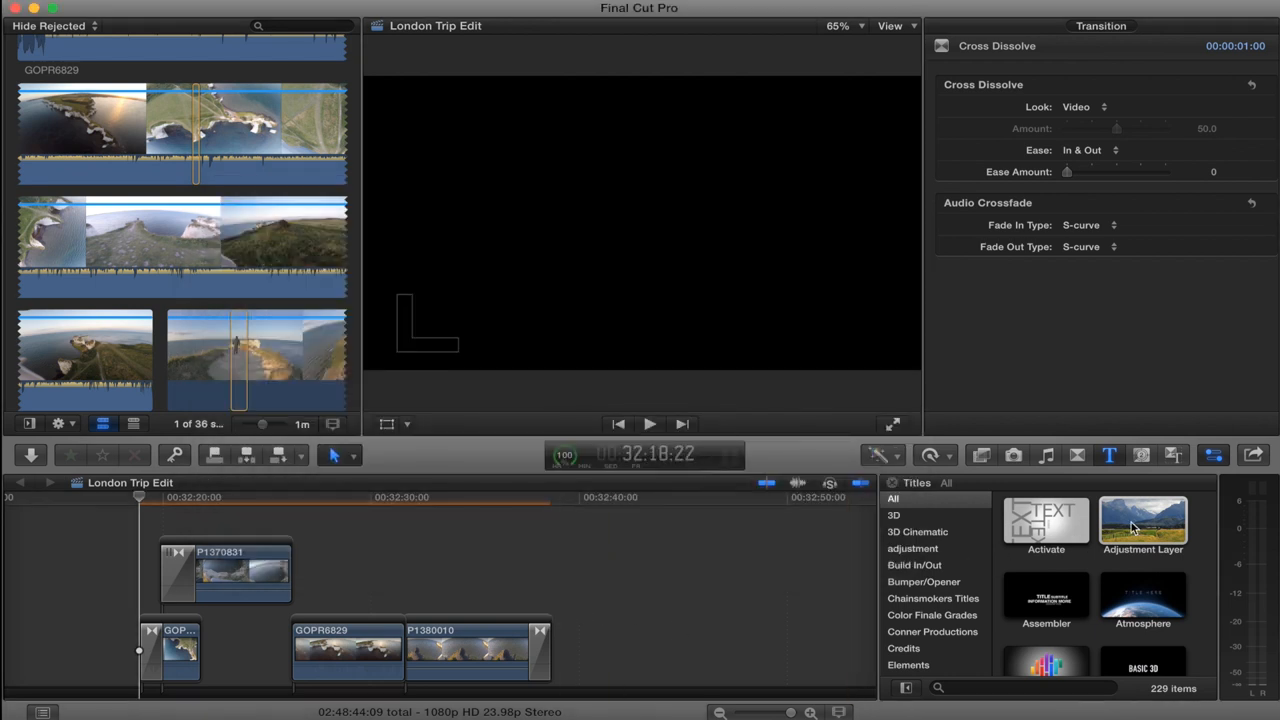
Step: Drop an Adjustment Layer above the timeline clips and extend it to cover the drone footage
left_click_drag(1144, 524, 250, 512)
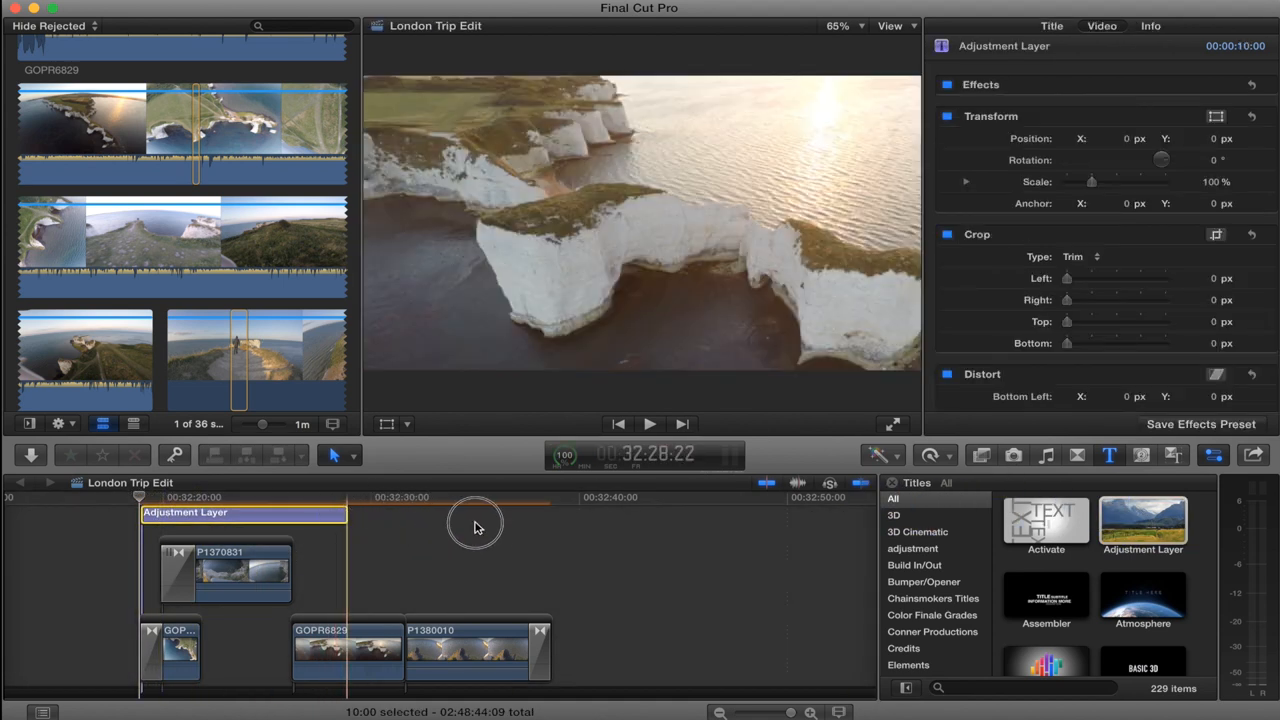
left_click_drag(476, 524, 552, 524)
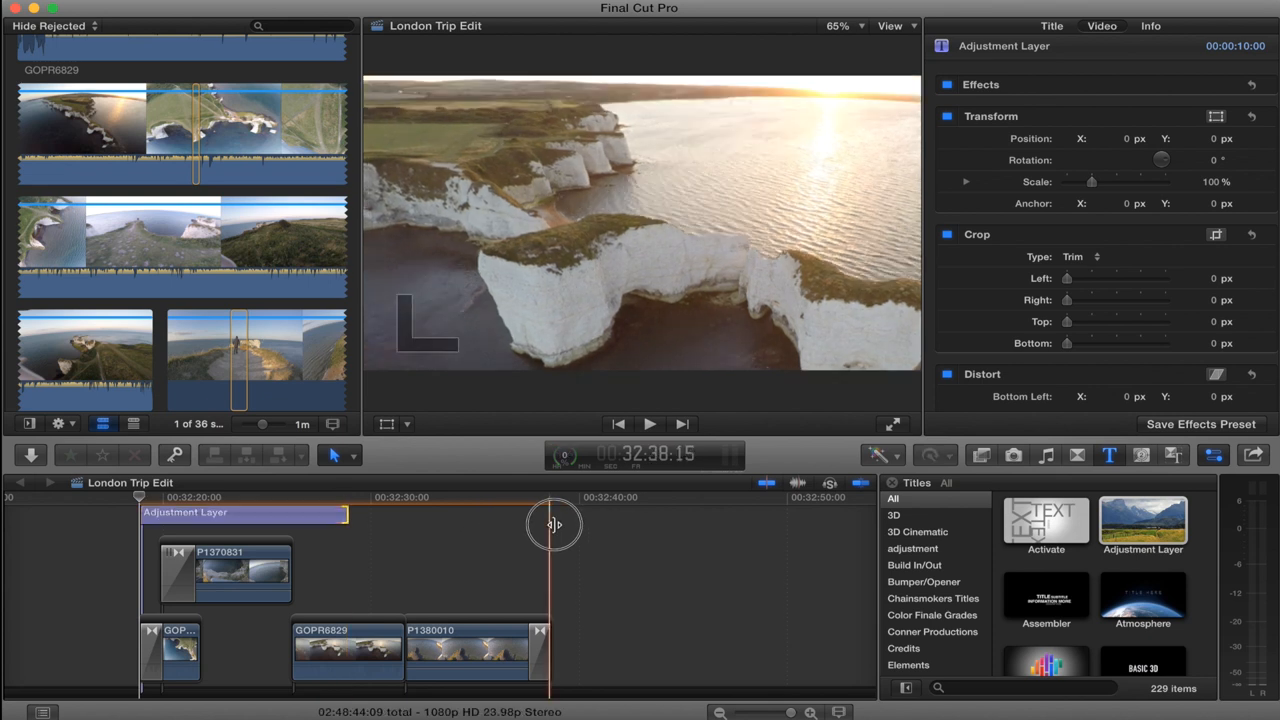
left_click(344, 512)
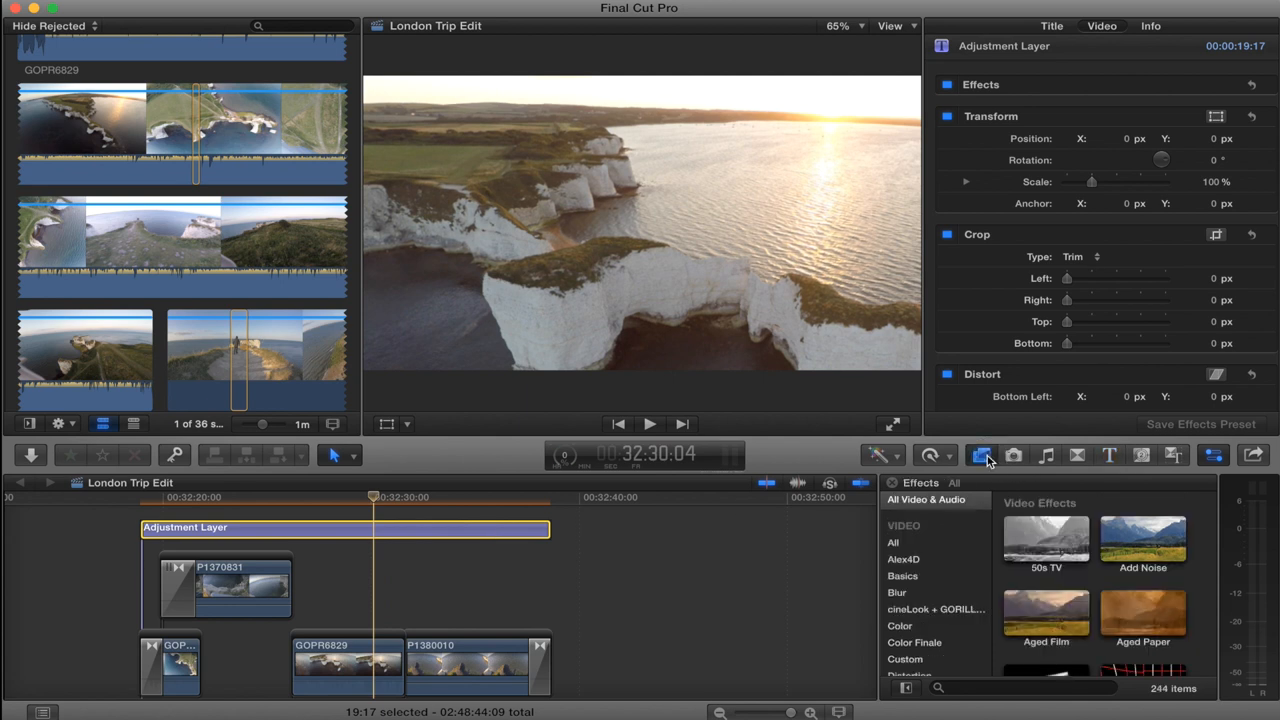
Step: Apply mLut by motionVFX to the Adjustment Layer and select it to view its mLut settings
scroll("down", 3)
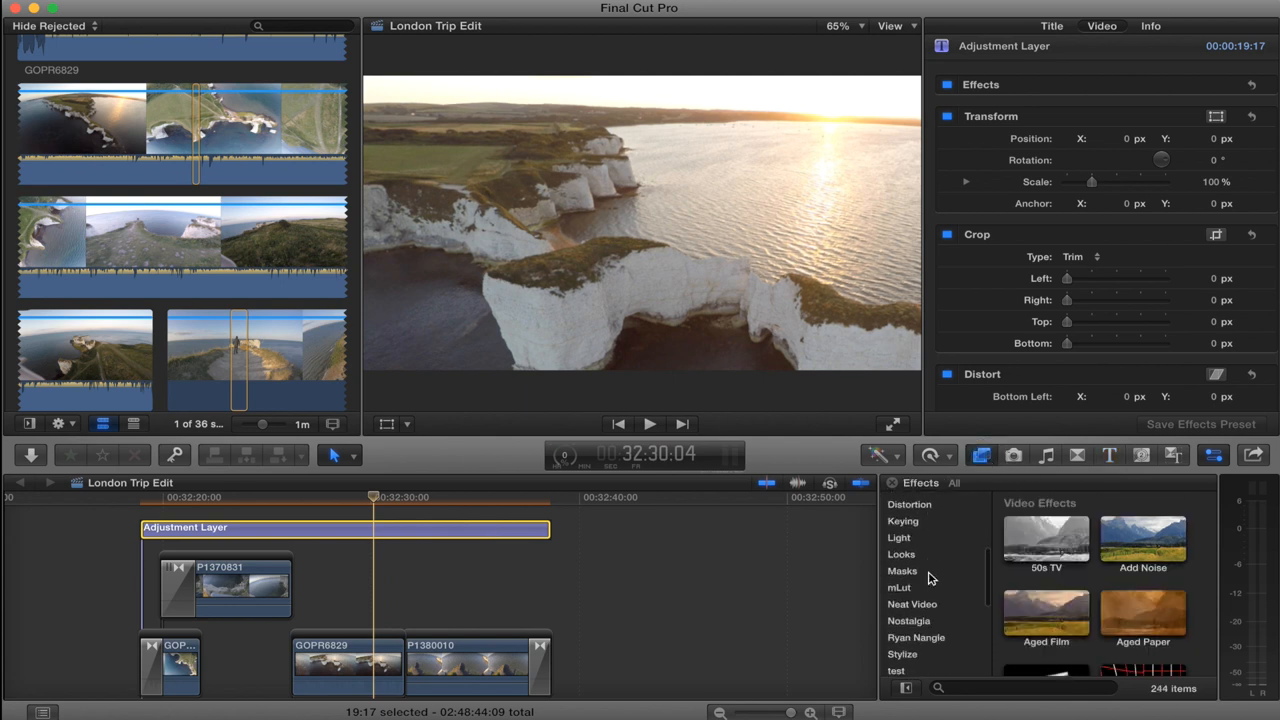
scroll("down", 3)
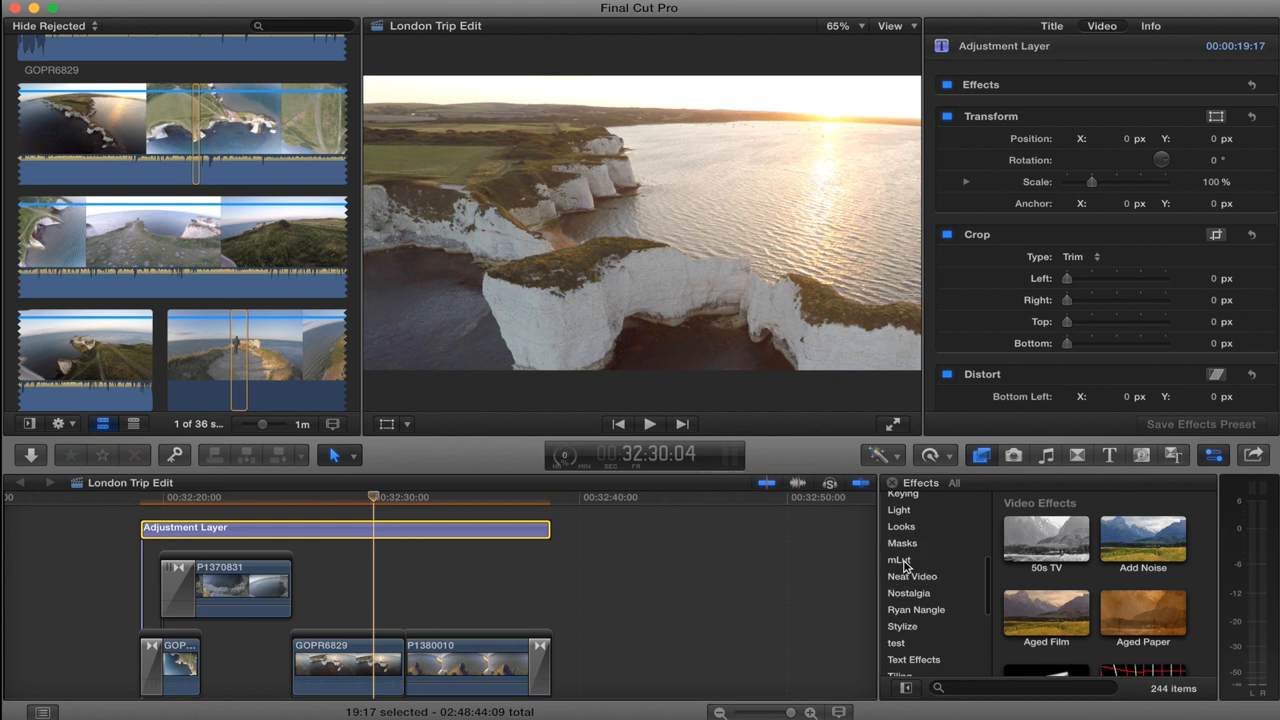
left_click(900, 560)
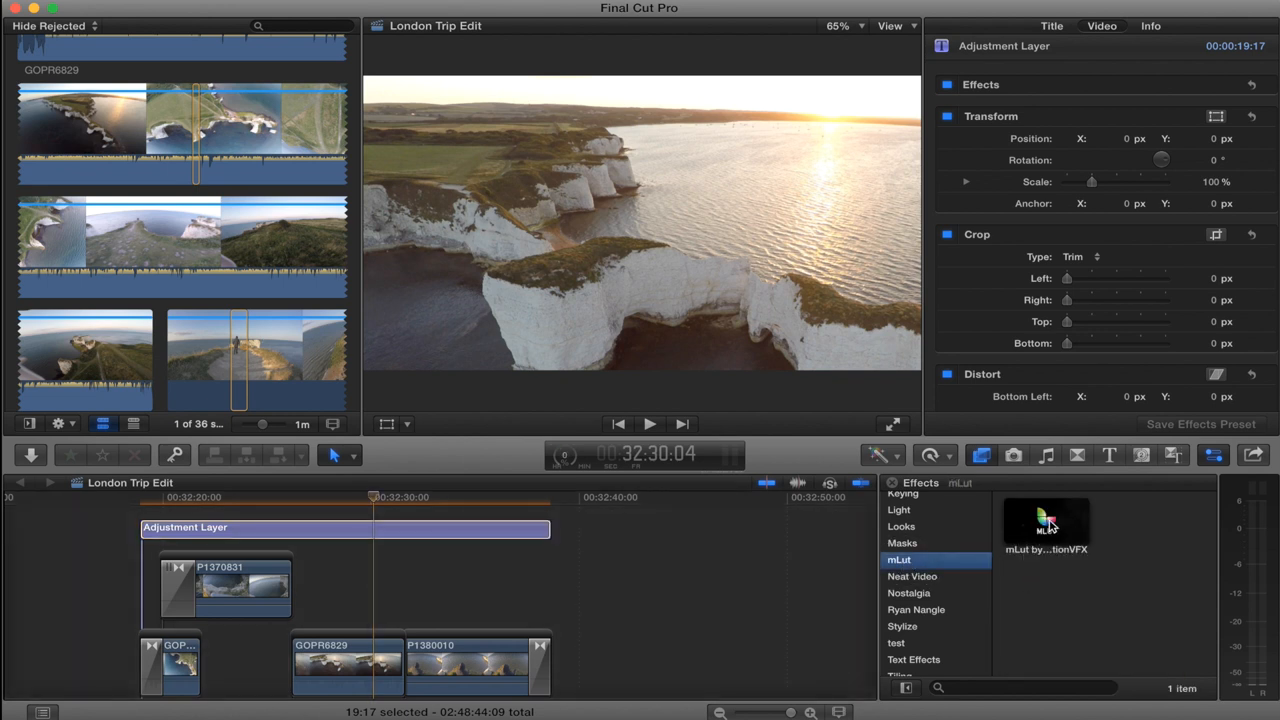
mouse_move(1018, 520)
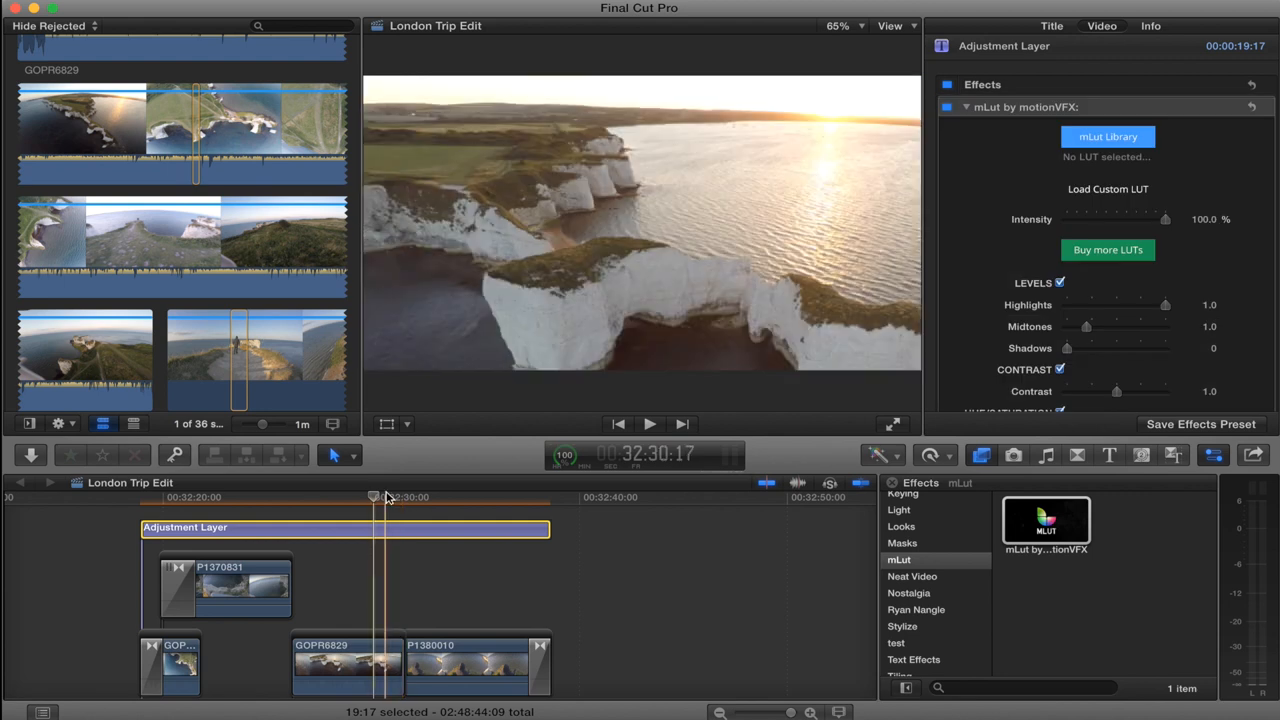
left_click(376, 496)
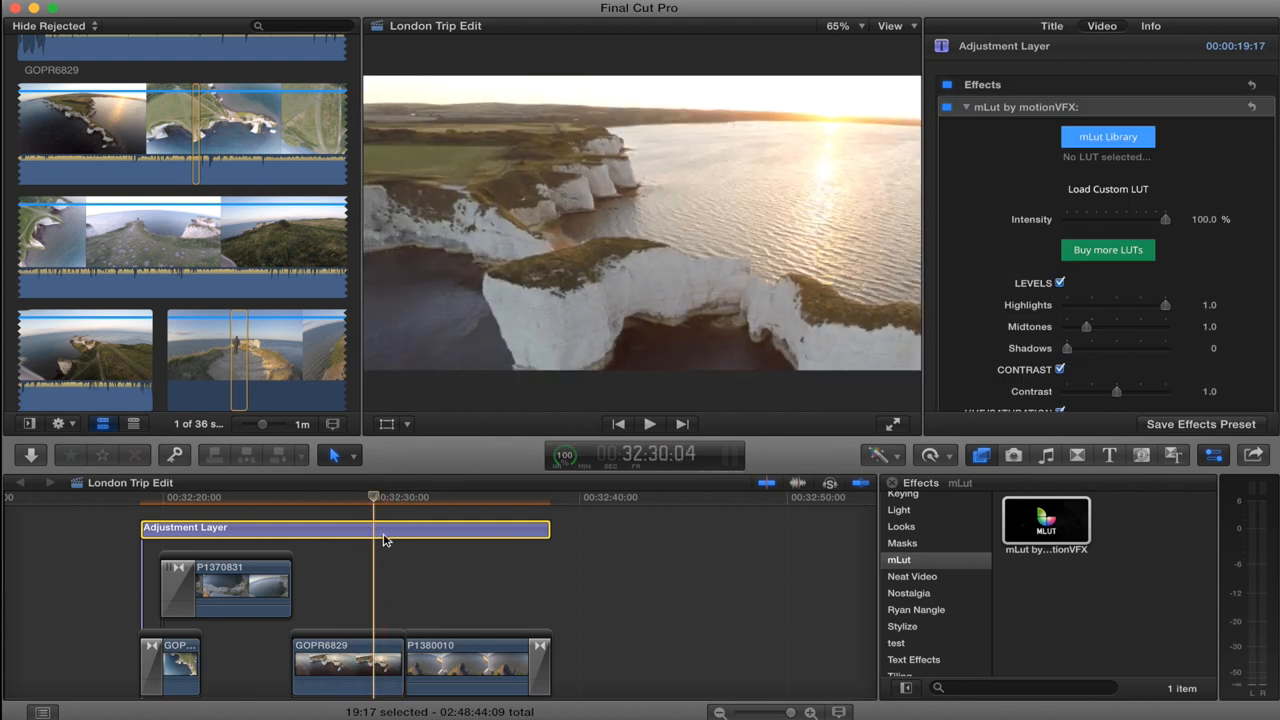
mouse_move(1050, 204)
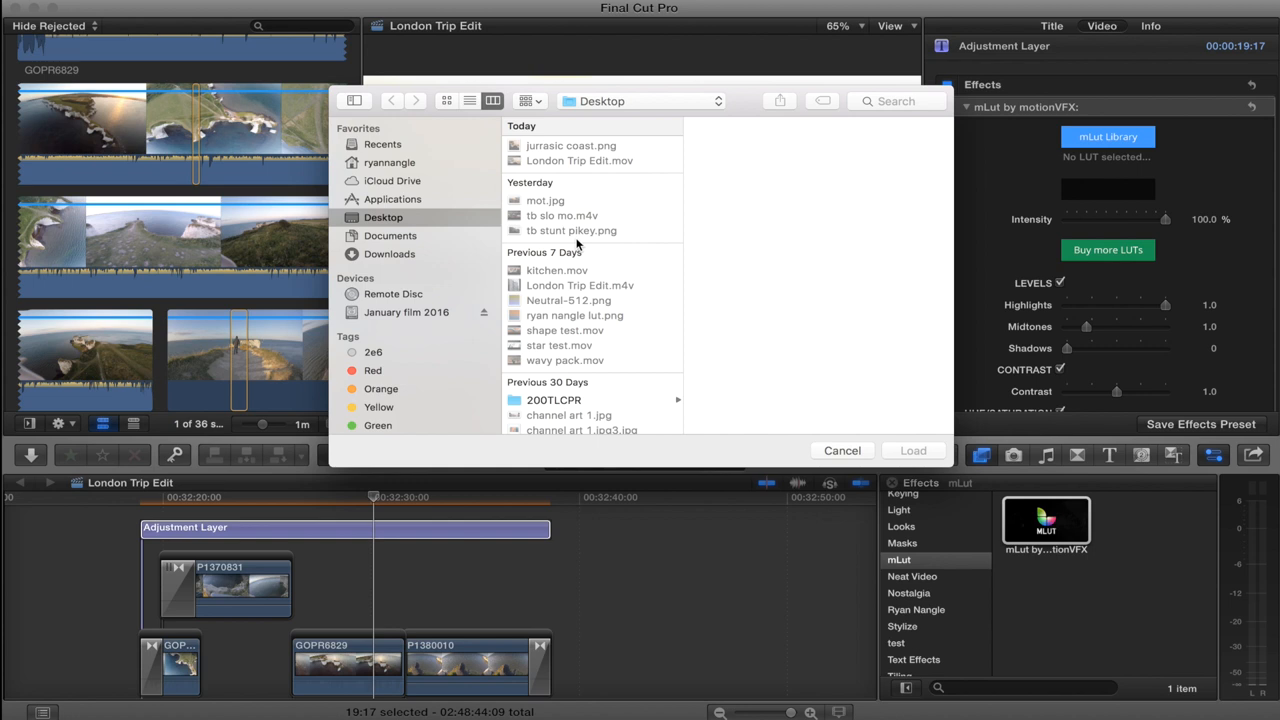
mouse_move(632, 228)
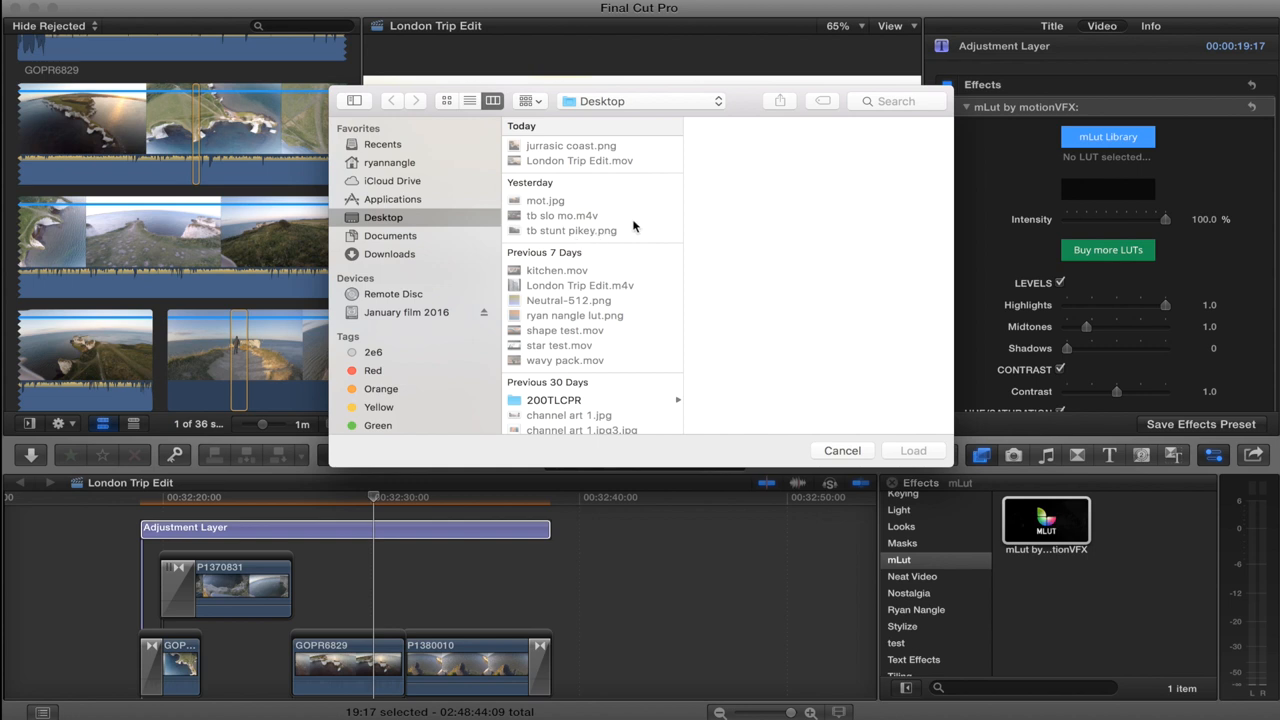
mouse_move(624, 232)
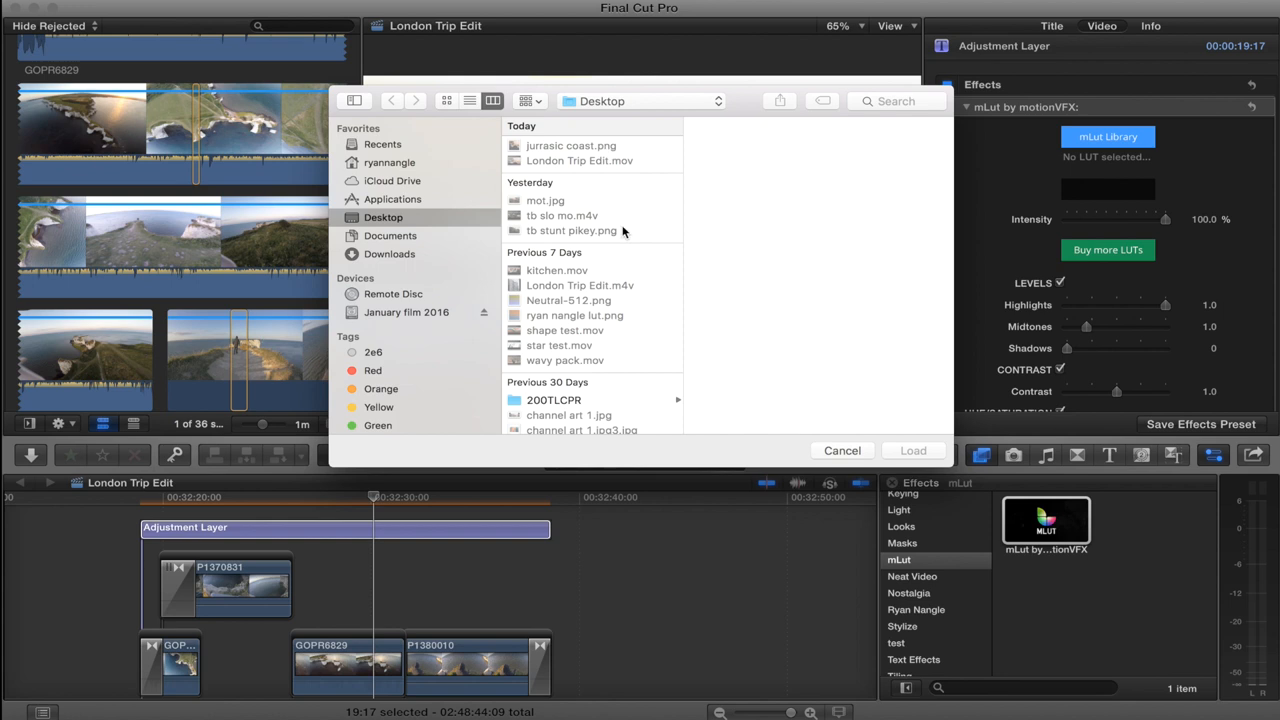
mouse_move(384, 148)
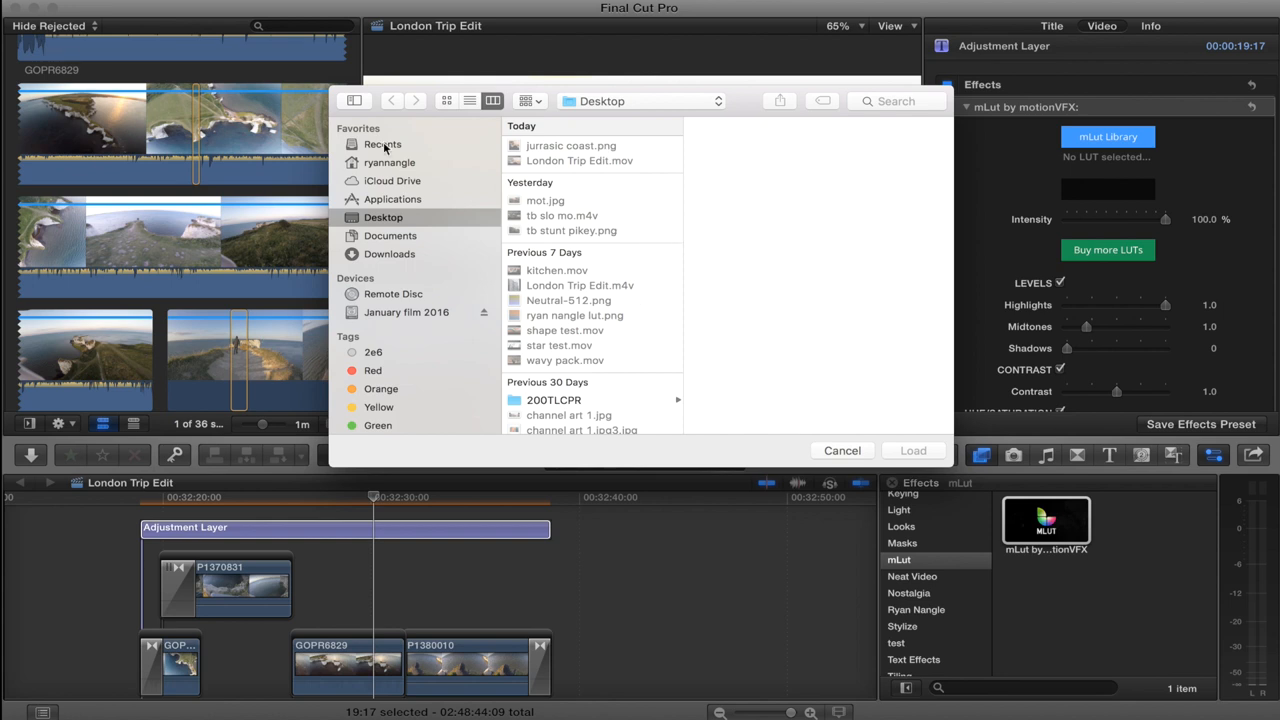
Step: Load Orange dolphin.cube from Movies > Motion Templates into the mLUT effect for an orange grade
left_click(388, 162)
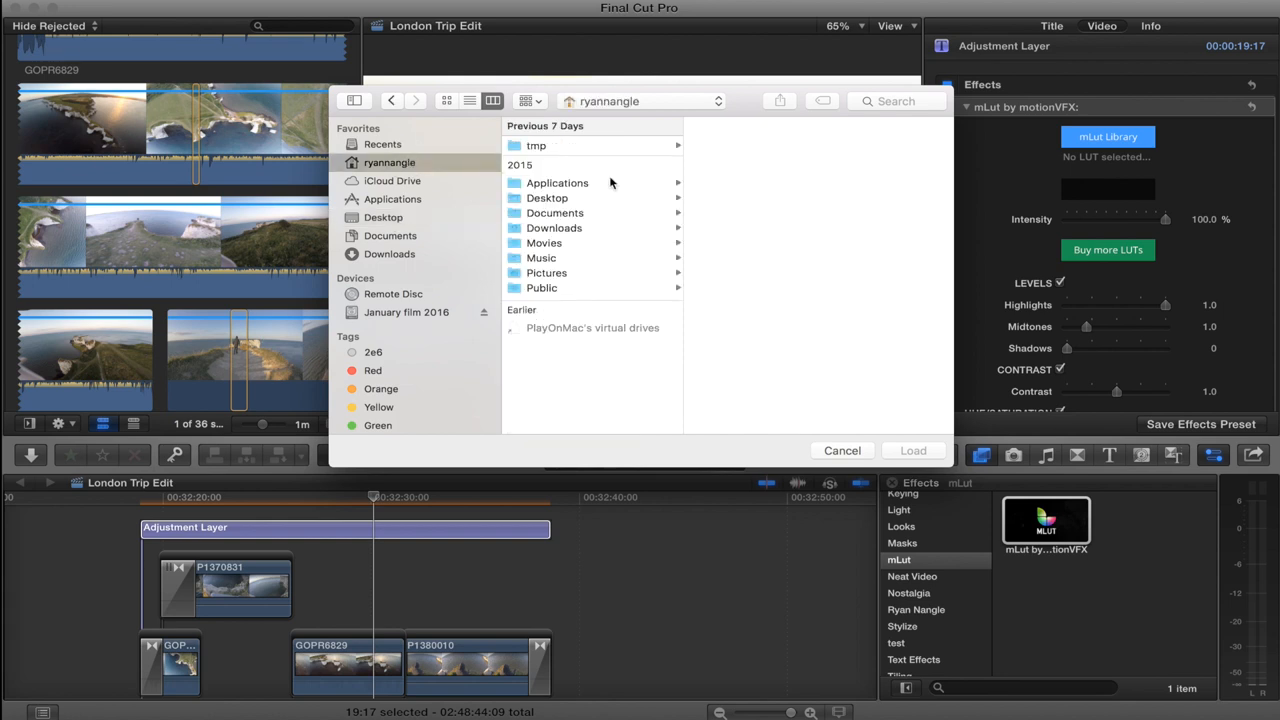
mouse_move(568, 276)
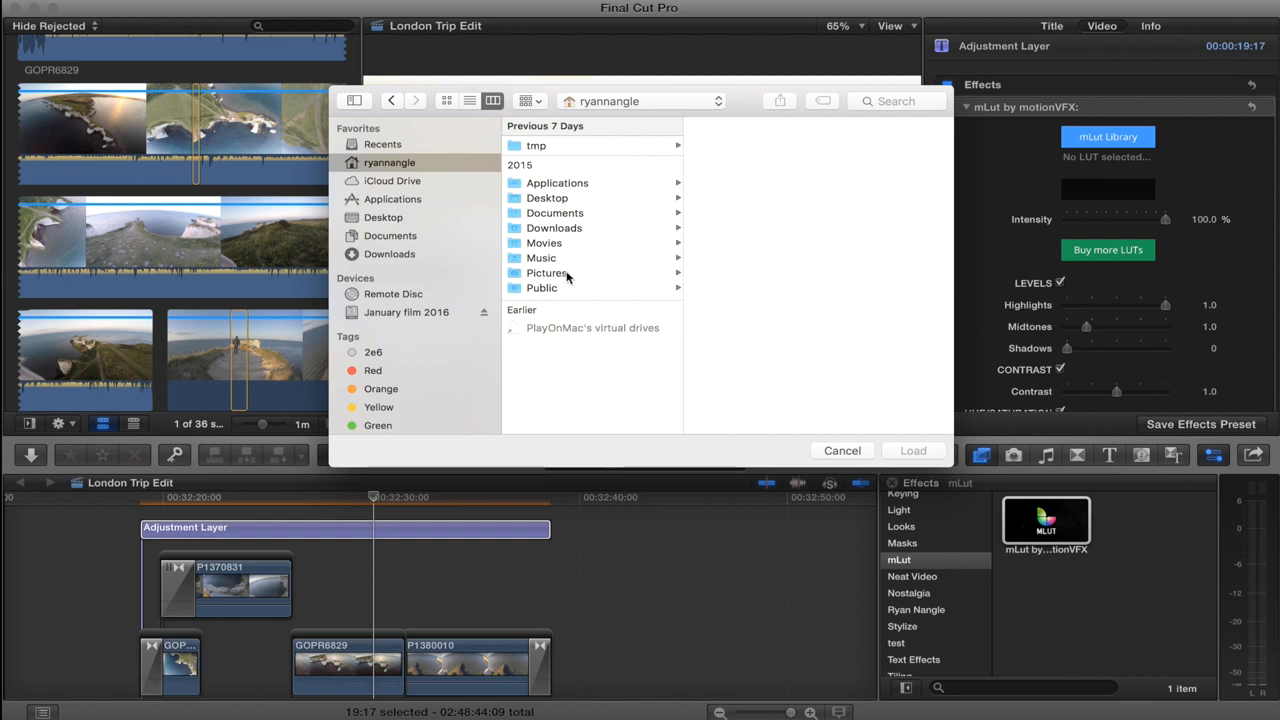
mouse_move(608, 252)
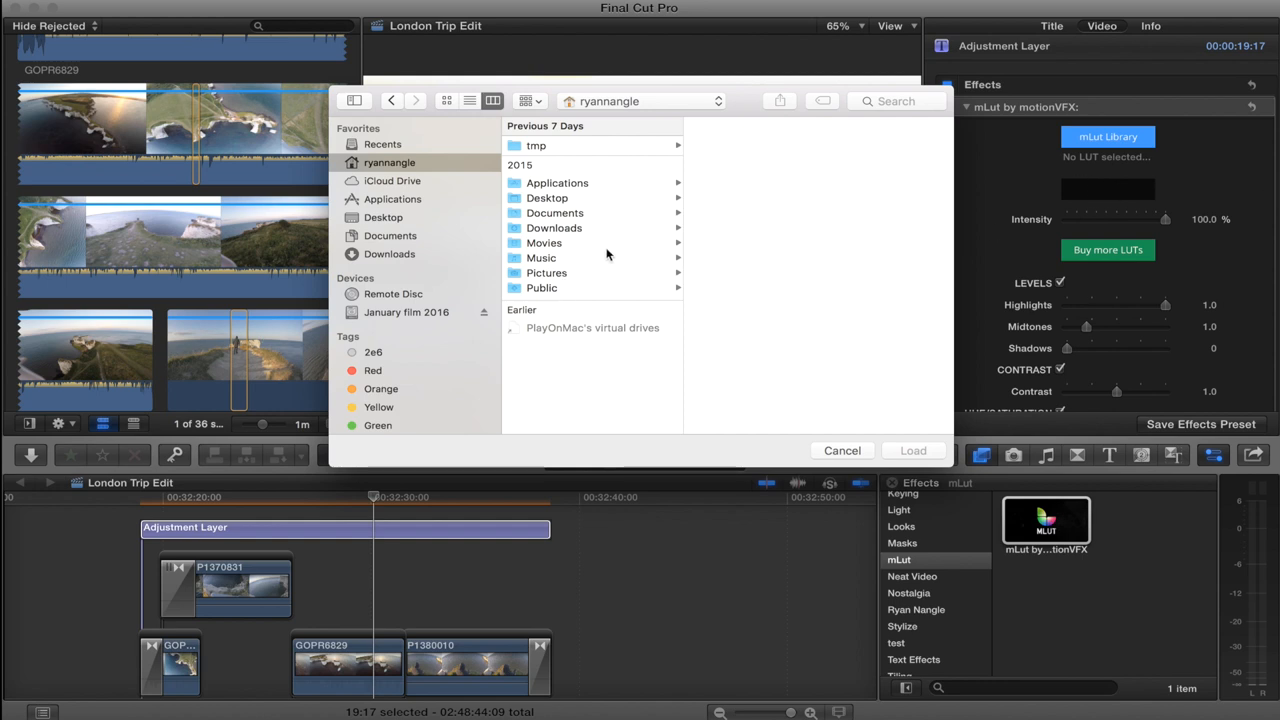
mouse_move(572, 248)
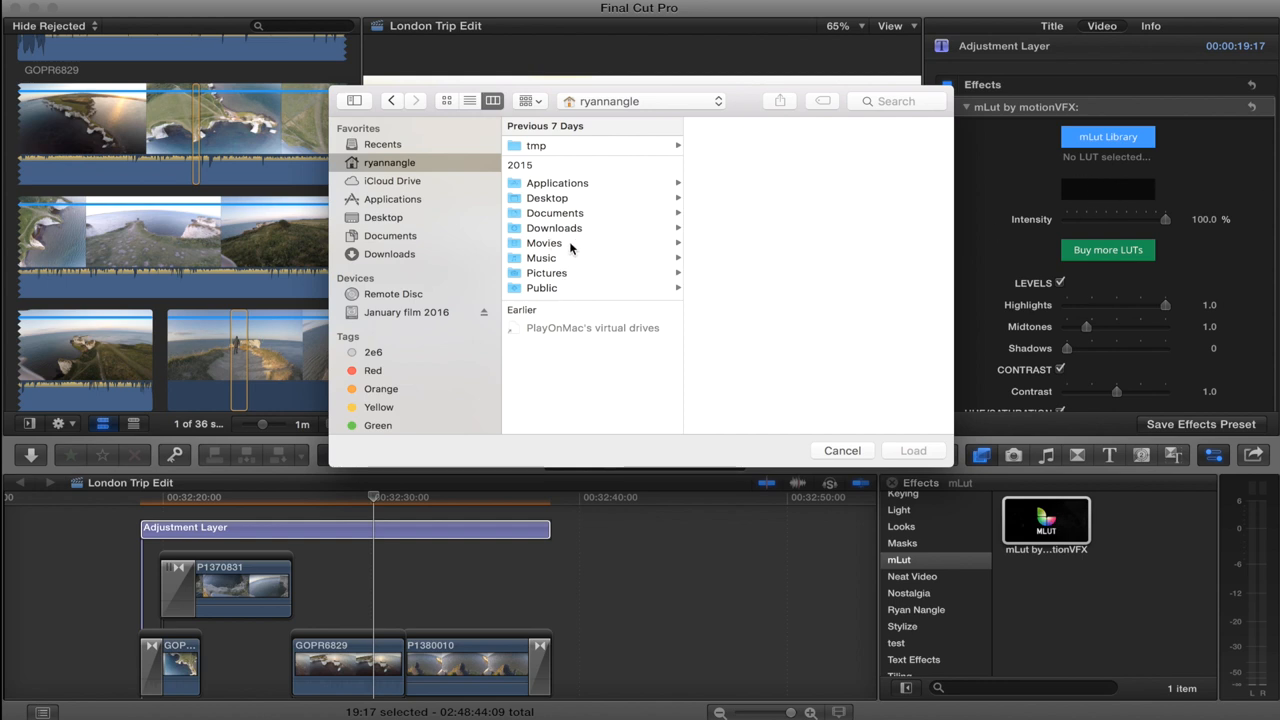
left_click(544, 242)
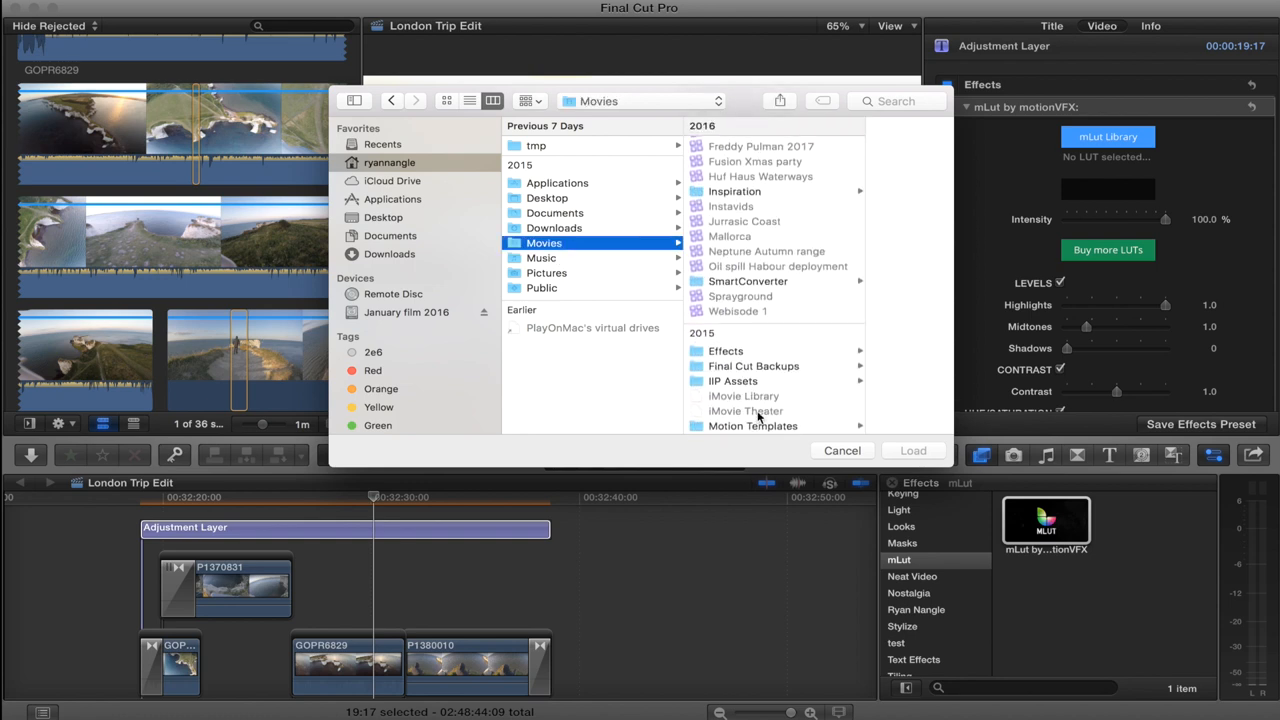
left_click(752, 424)
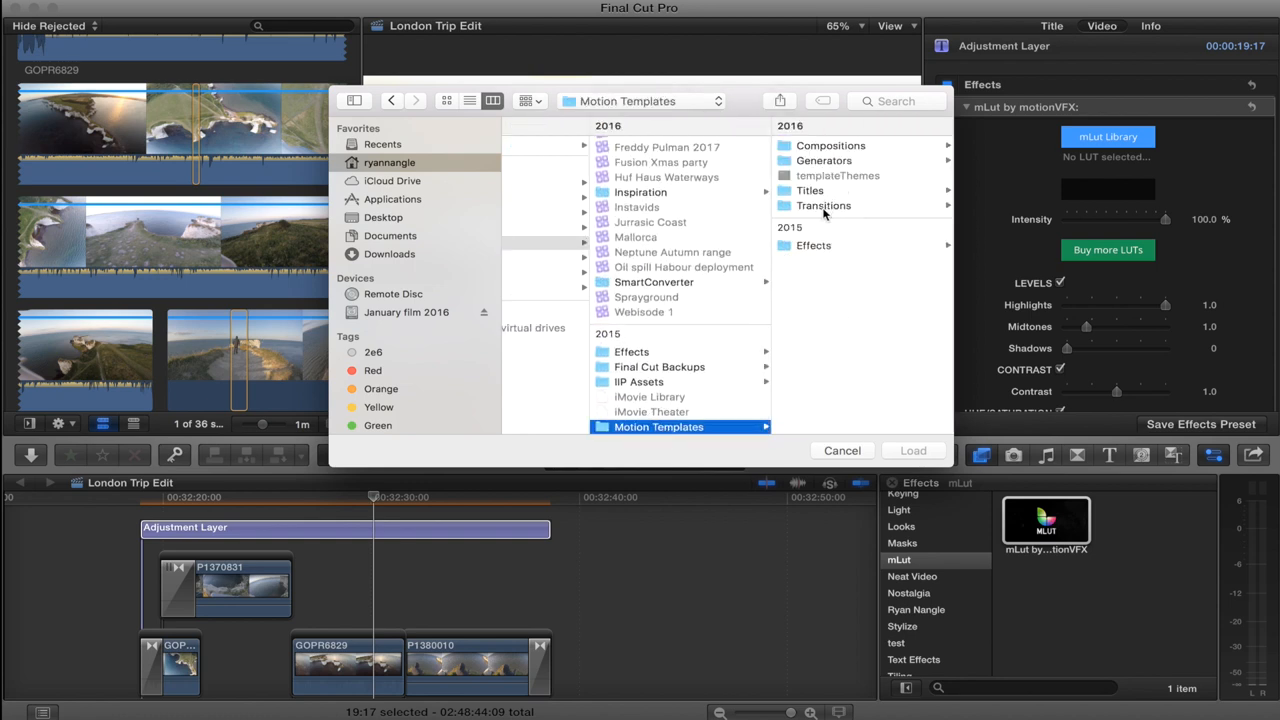
left_click(644, 198)
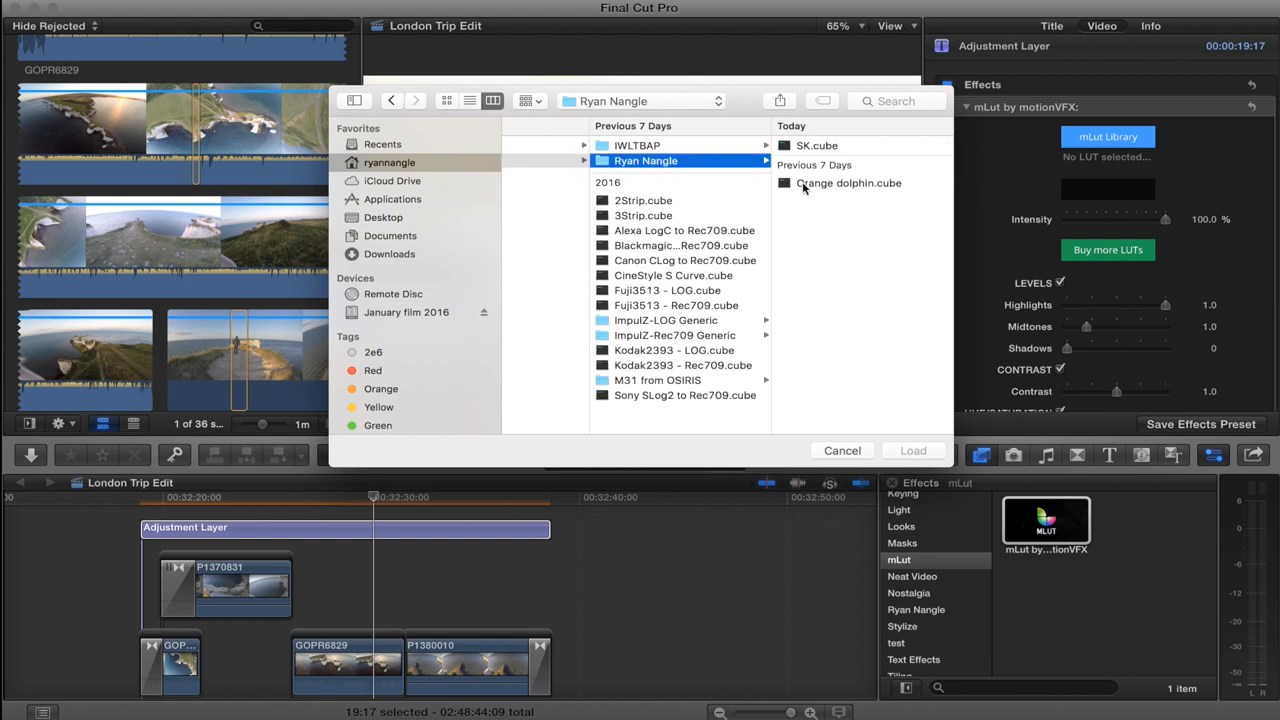
left_click(848, 184)
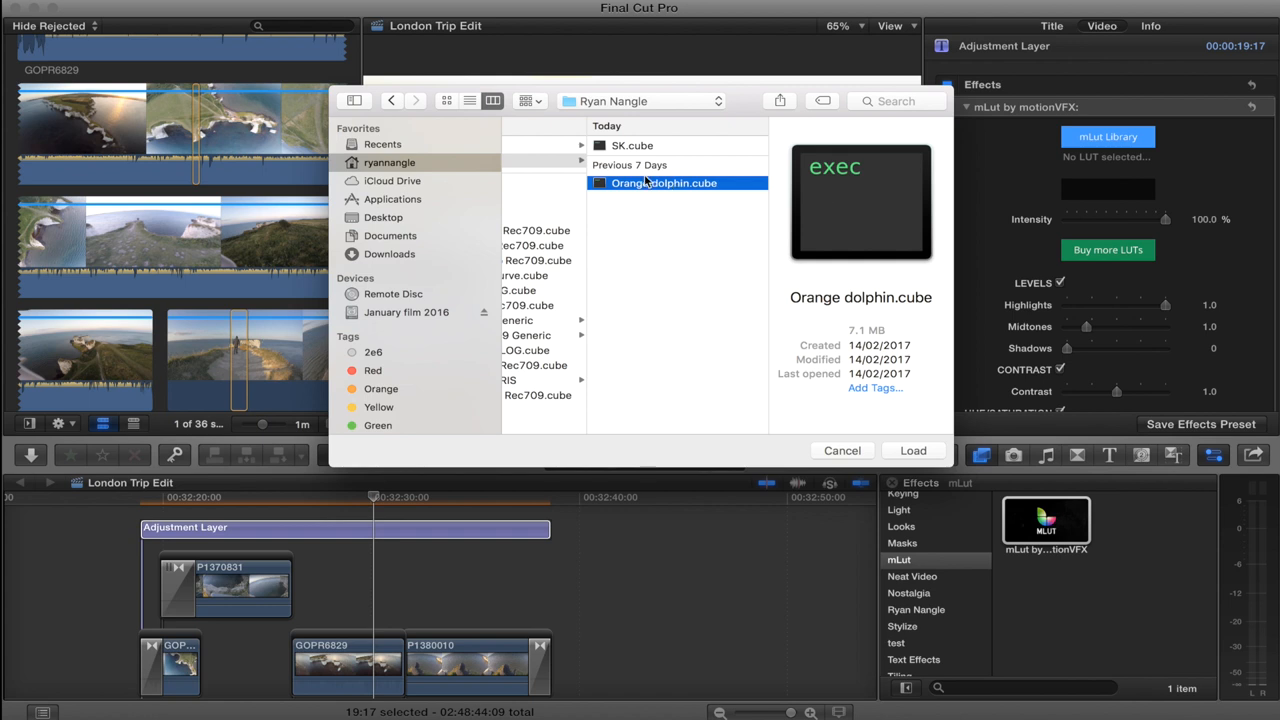
mouse_move(660, 206)
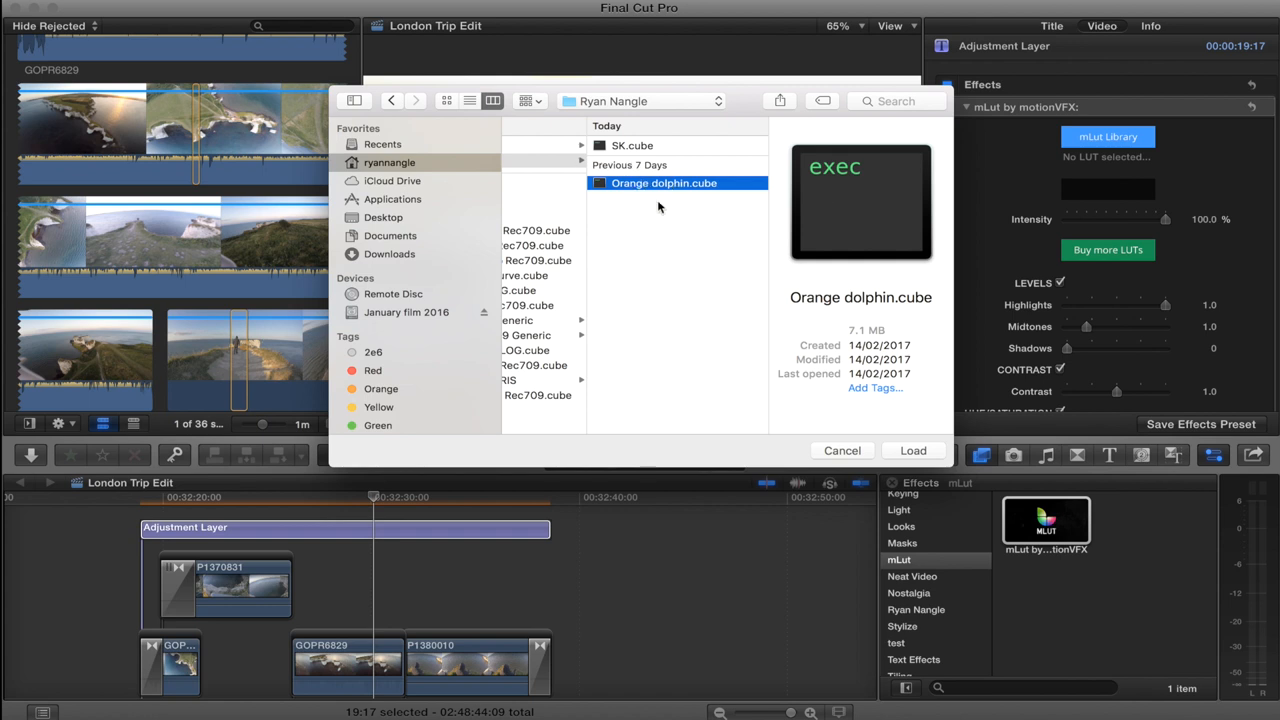
mouse_move(656, 204)
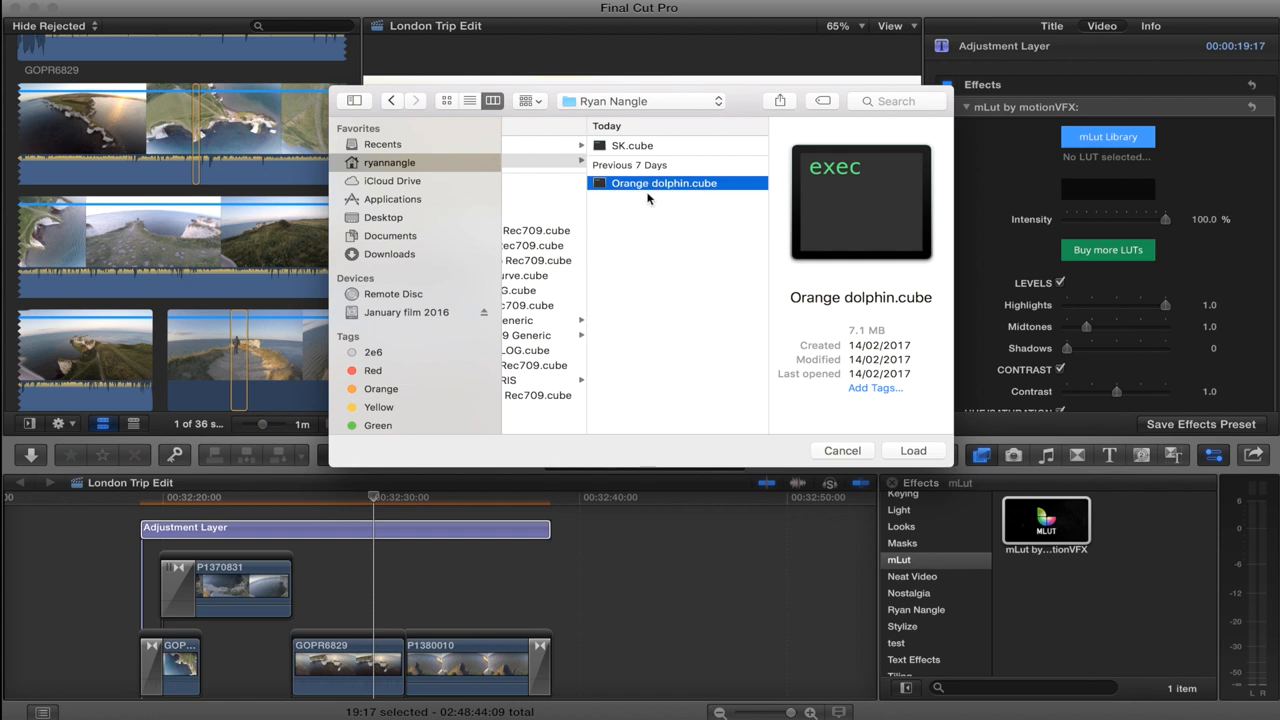
mouse_move(648, 190)
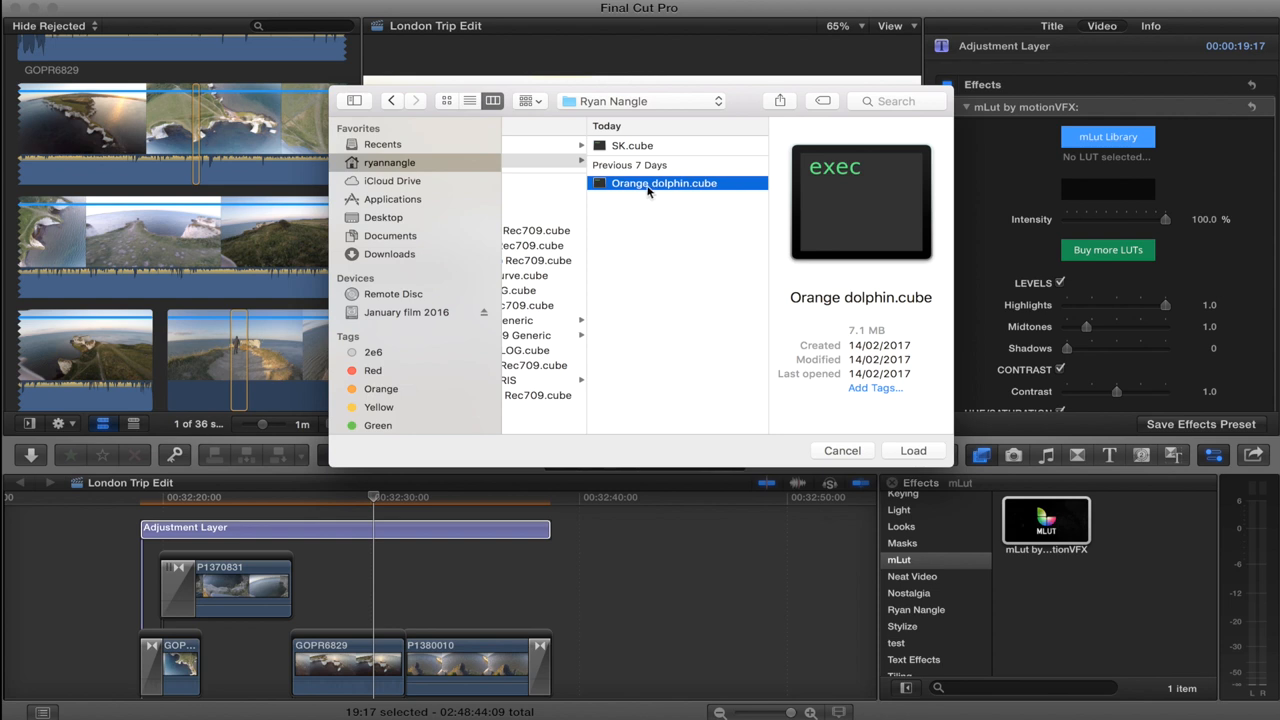
mouse_move(912, 420)
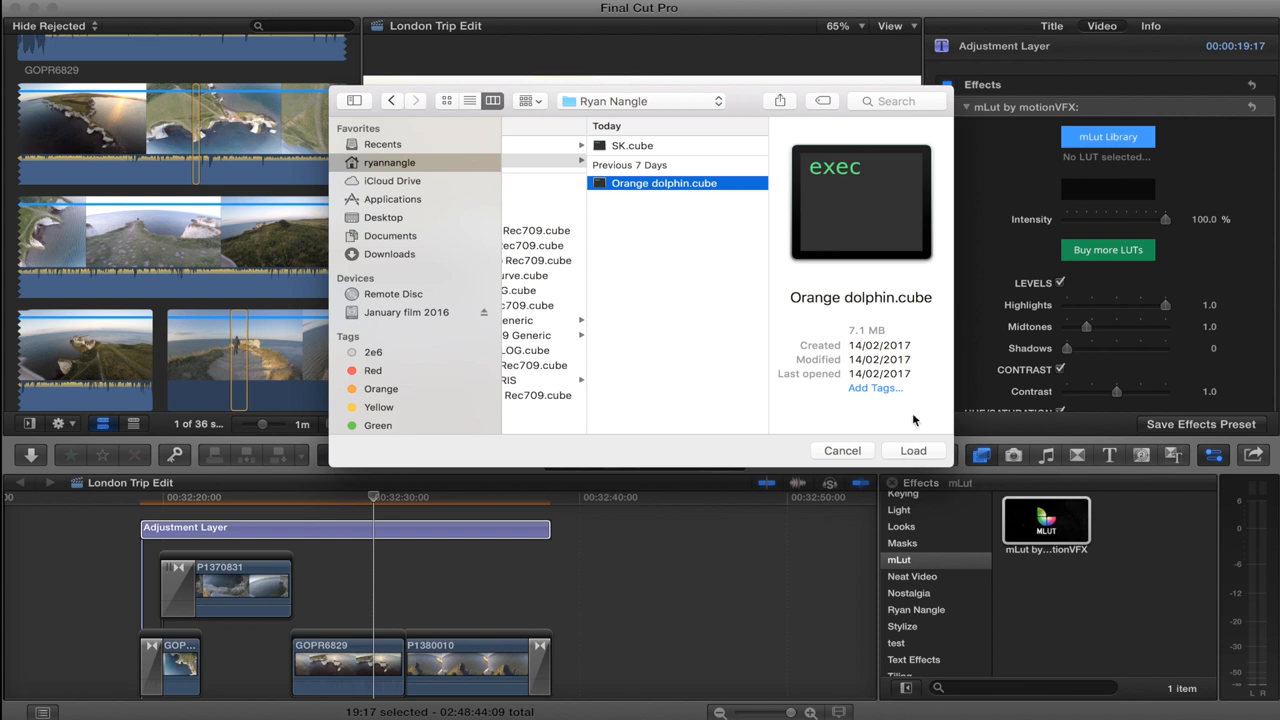
mouse_move(656, 184)
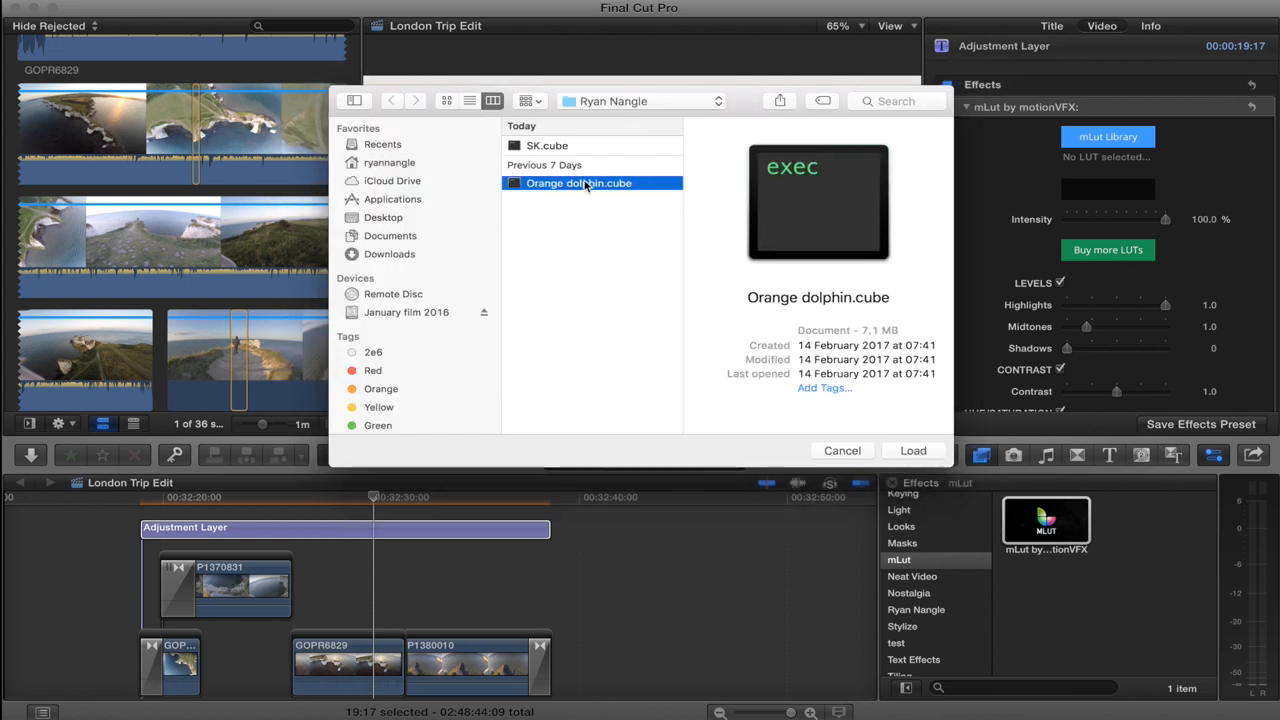
left_click(912, 450)
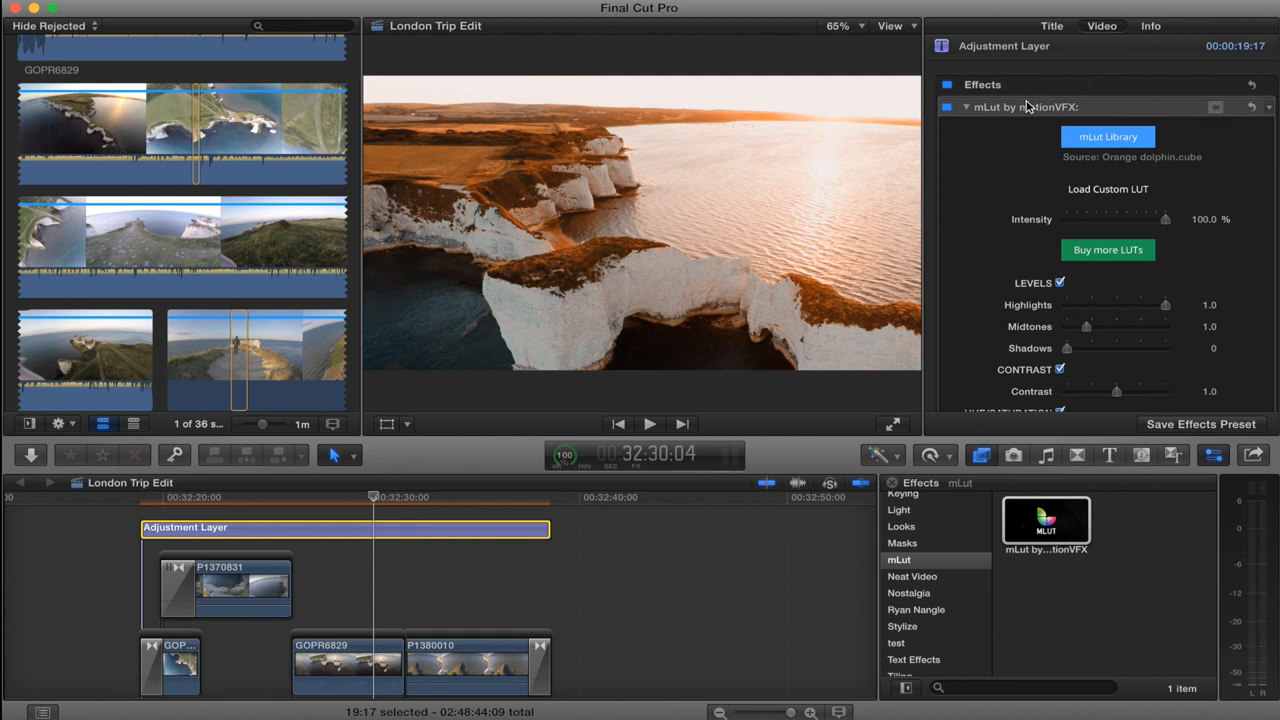
left_click(244, 536)
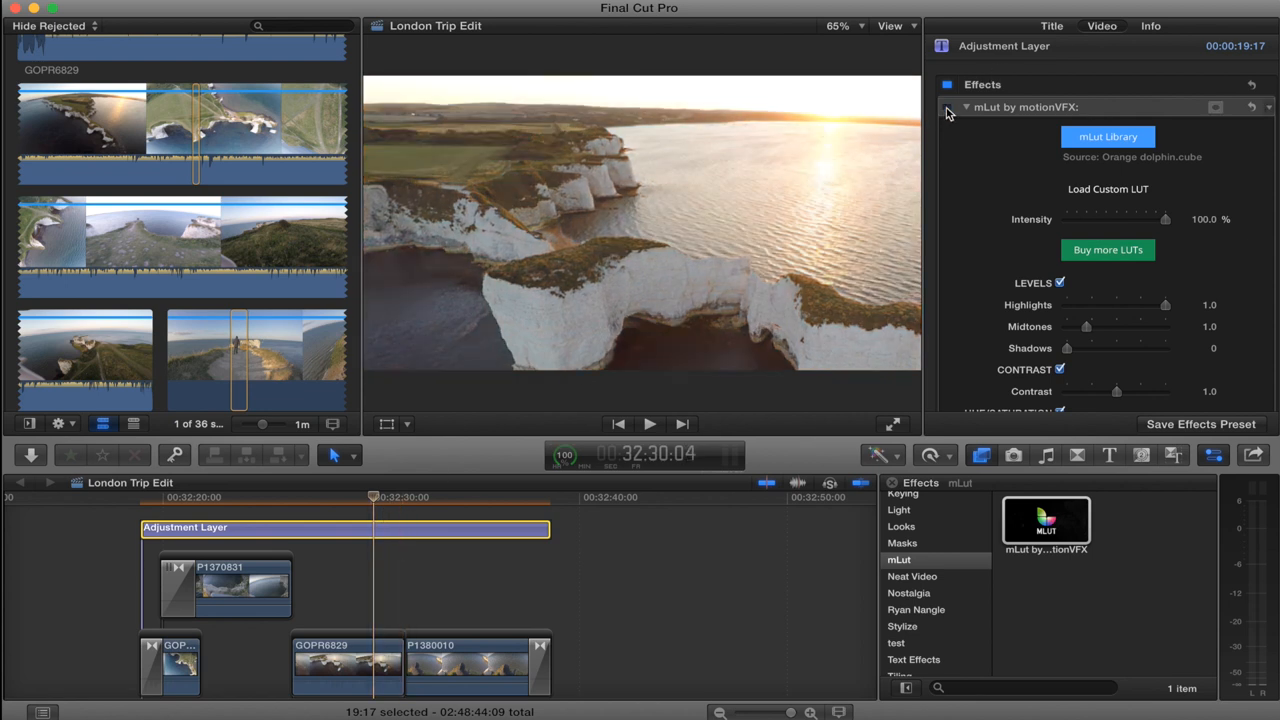
left_click(948, 108)
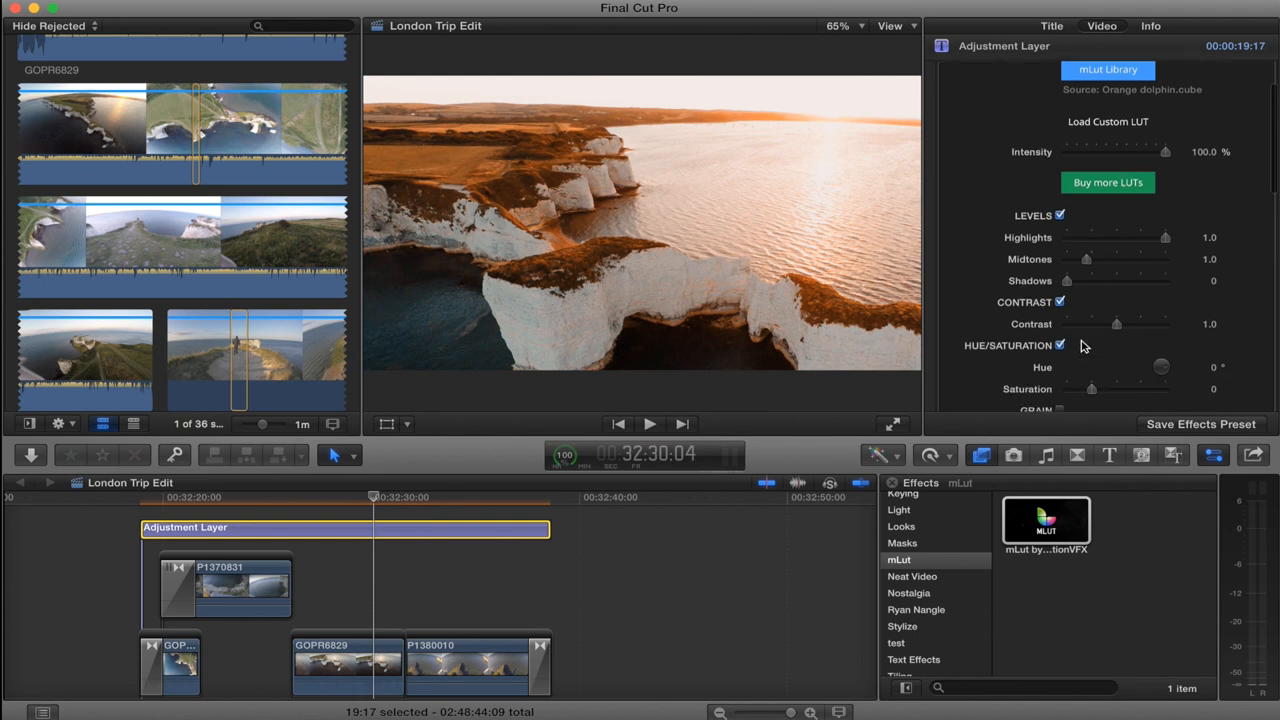
scroll("down", 3)
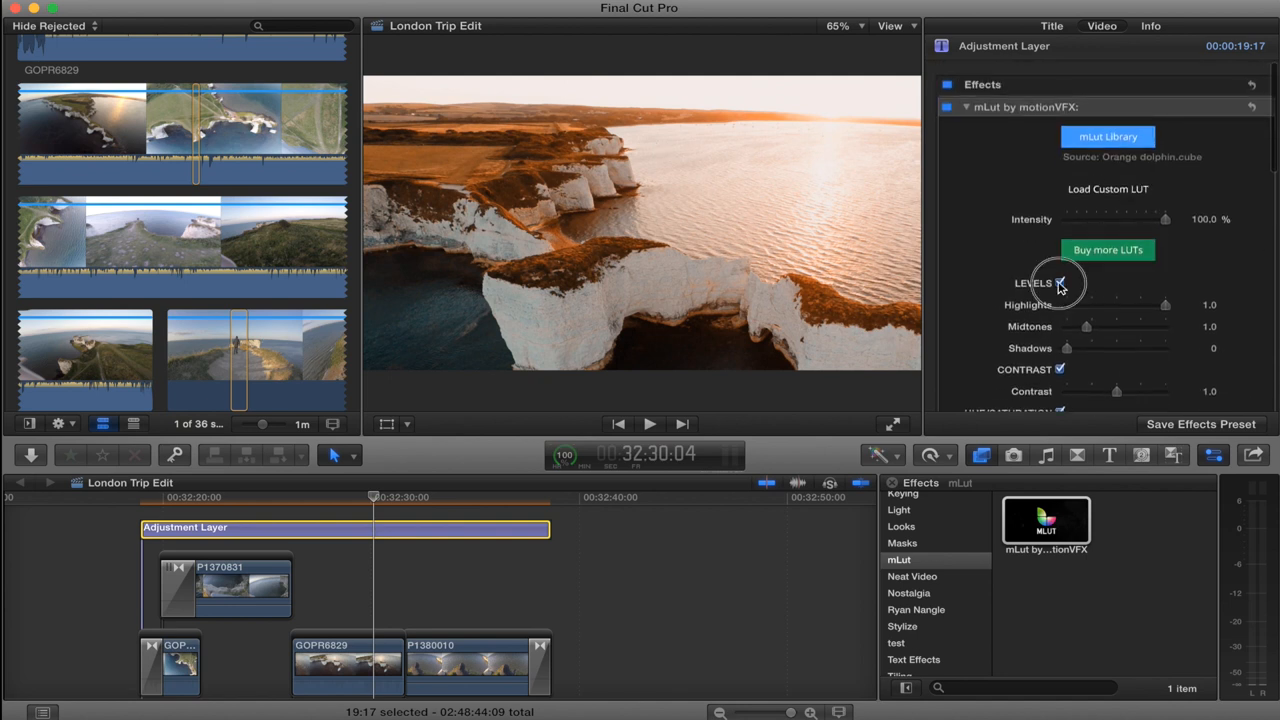
left_click(1060, 284)
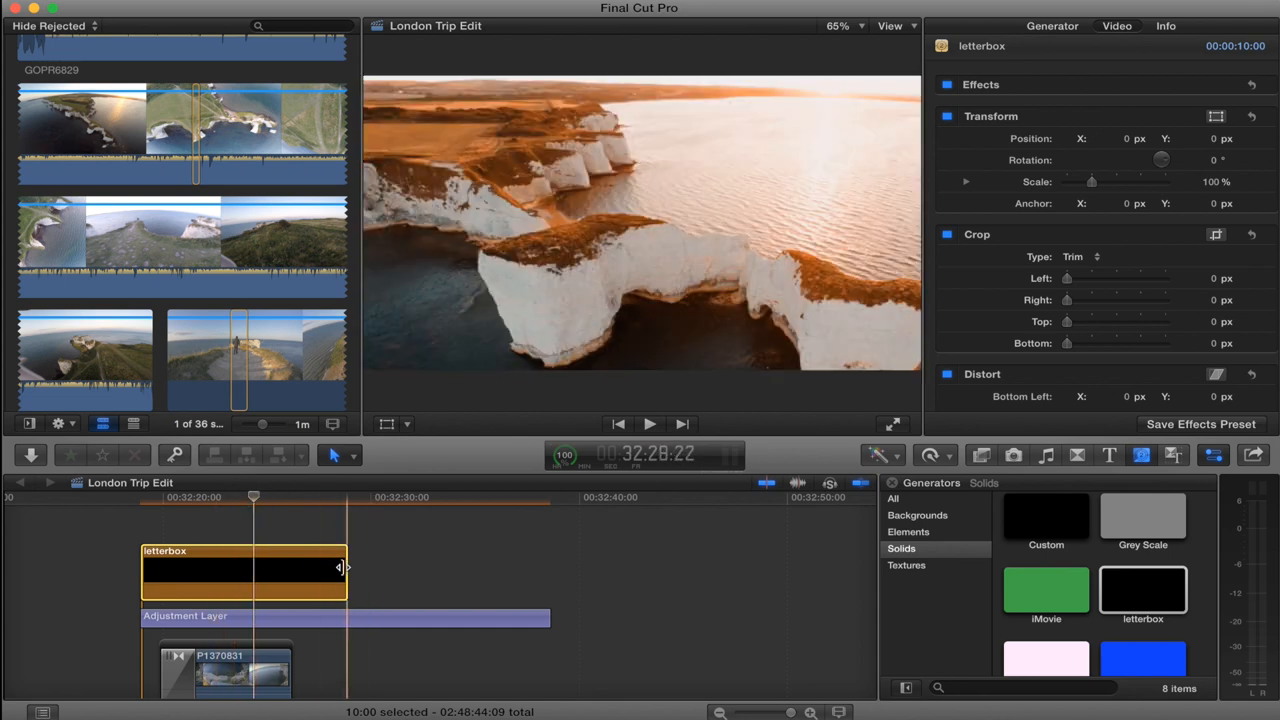
Step: Extend the letterbox clip across the footage to match the adjustment layer and select it
left_click_drag(344, 568, 548, 568)
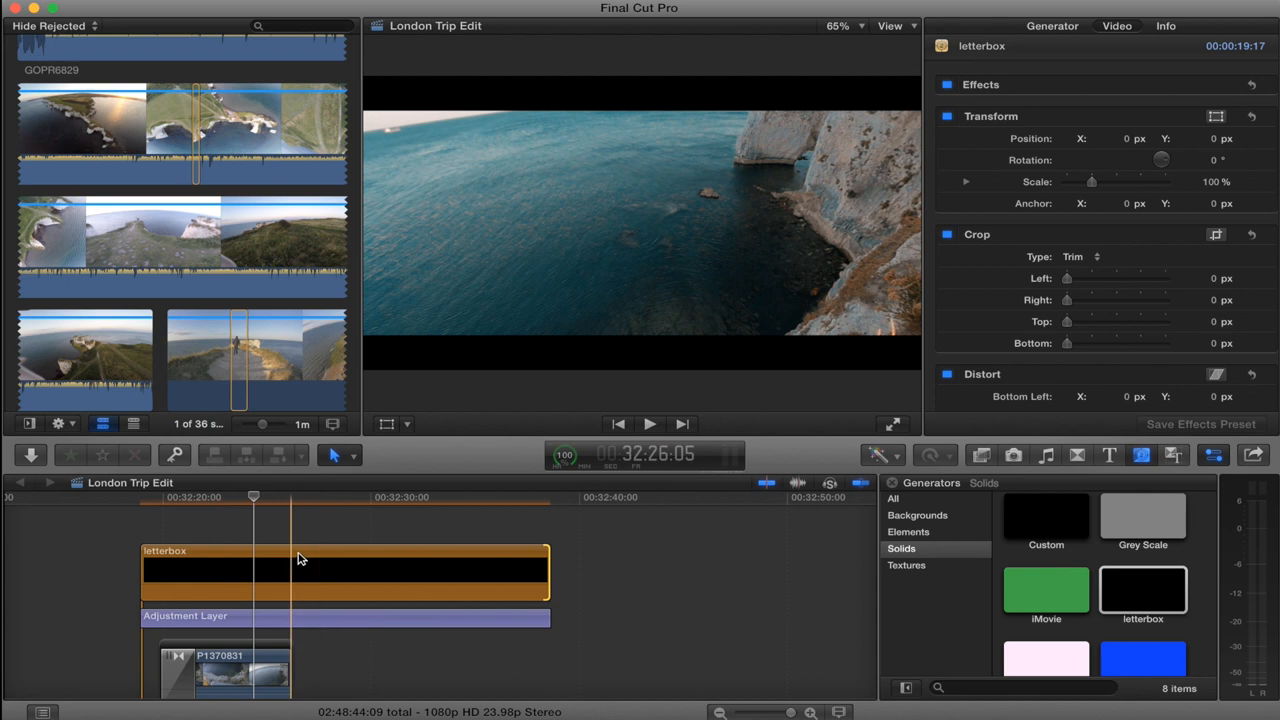
left_click(390, 496)
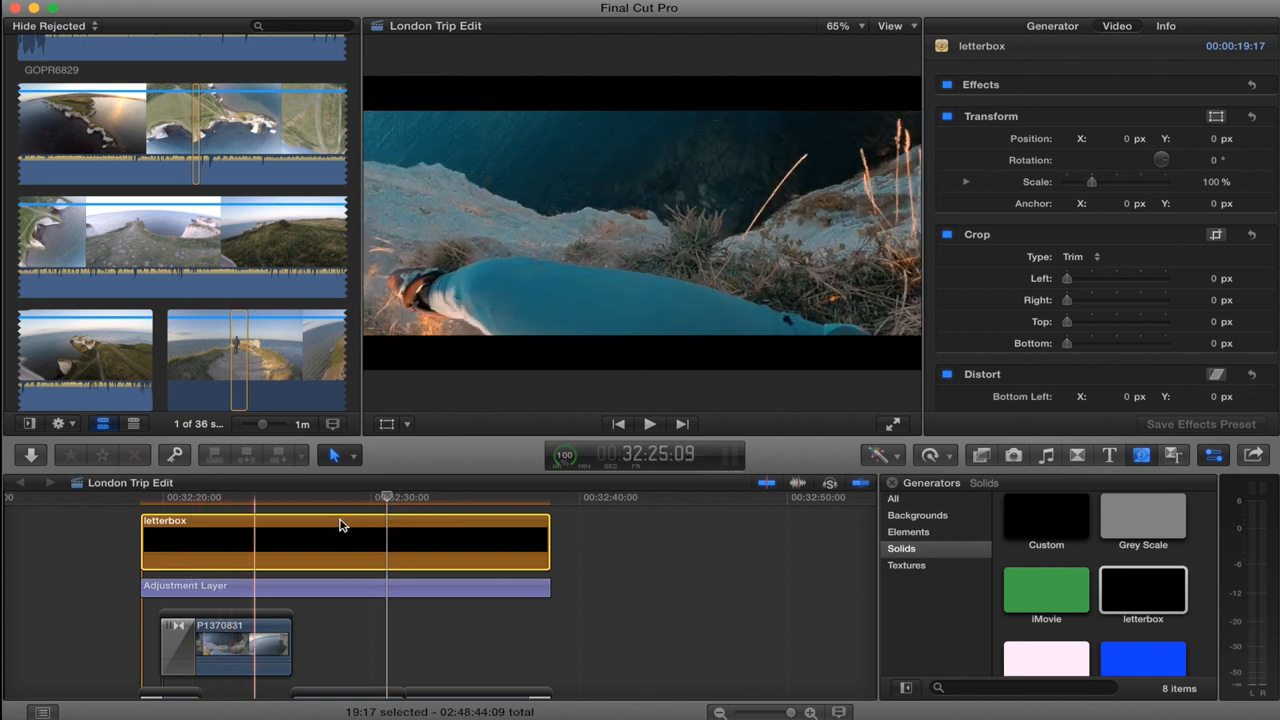
left_click(418, 528)
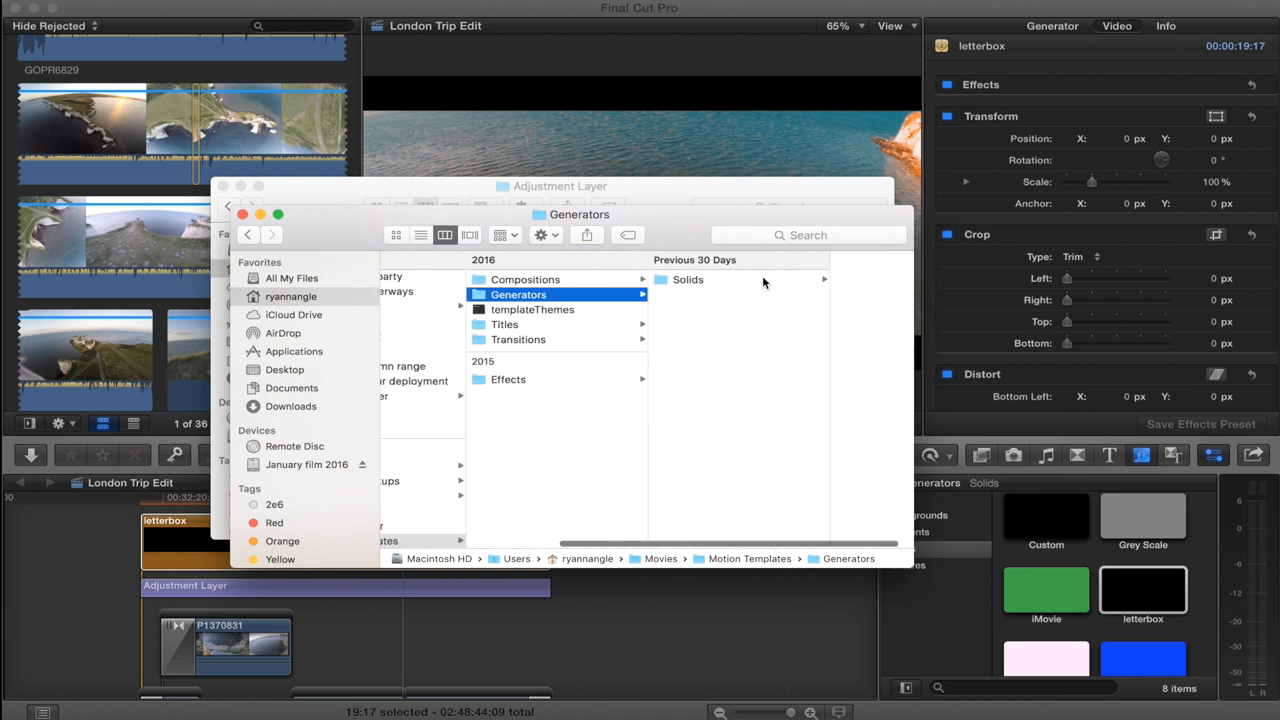
Step: Locate the letterbox generator under Solids and scrub through the letterboxed graded footage
left_click(688, 280)
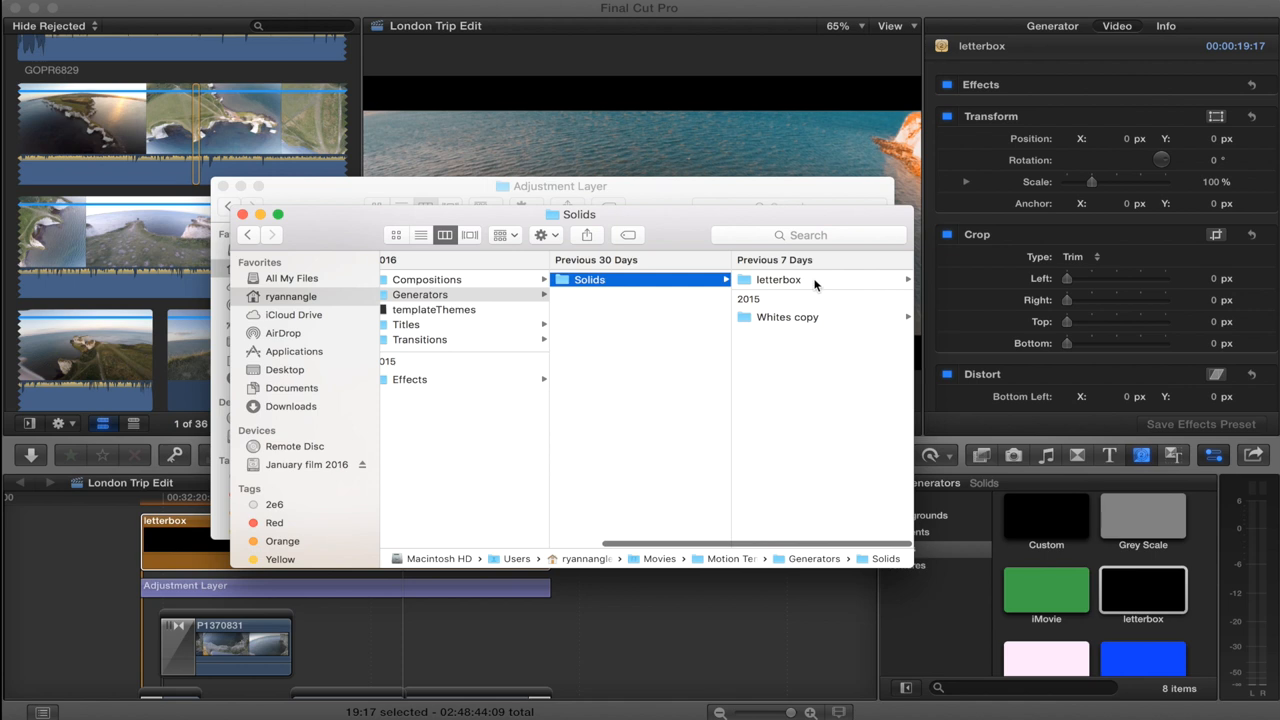
left_click(778, 280)
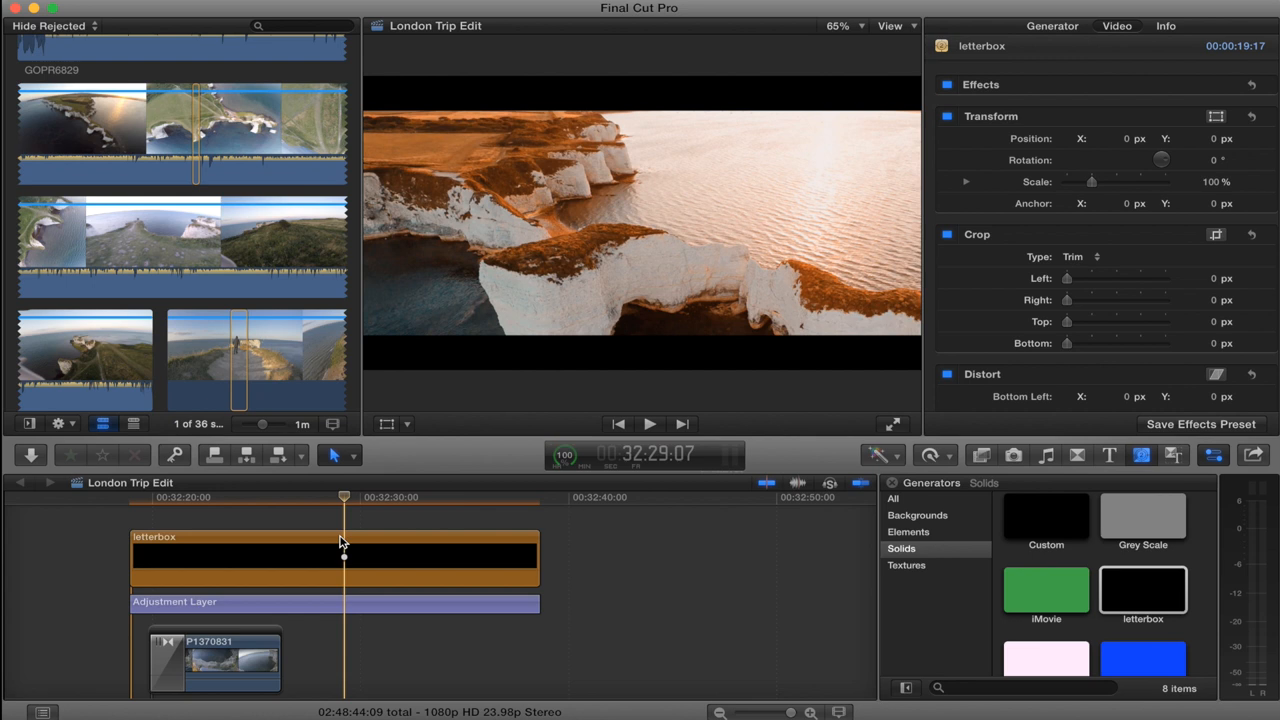
left_click_drag(344, 496, 356, 496)
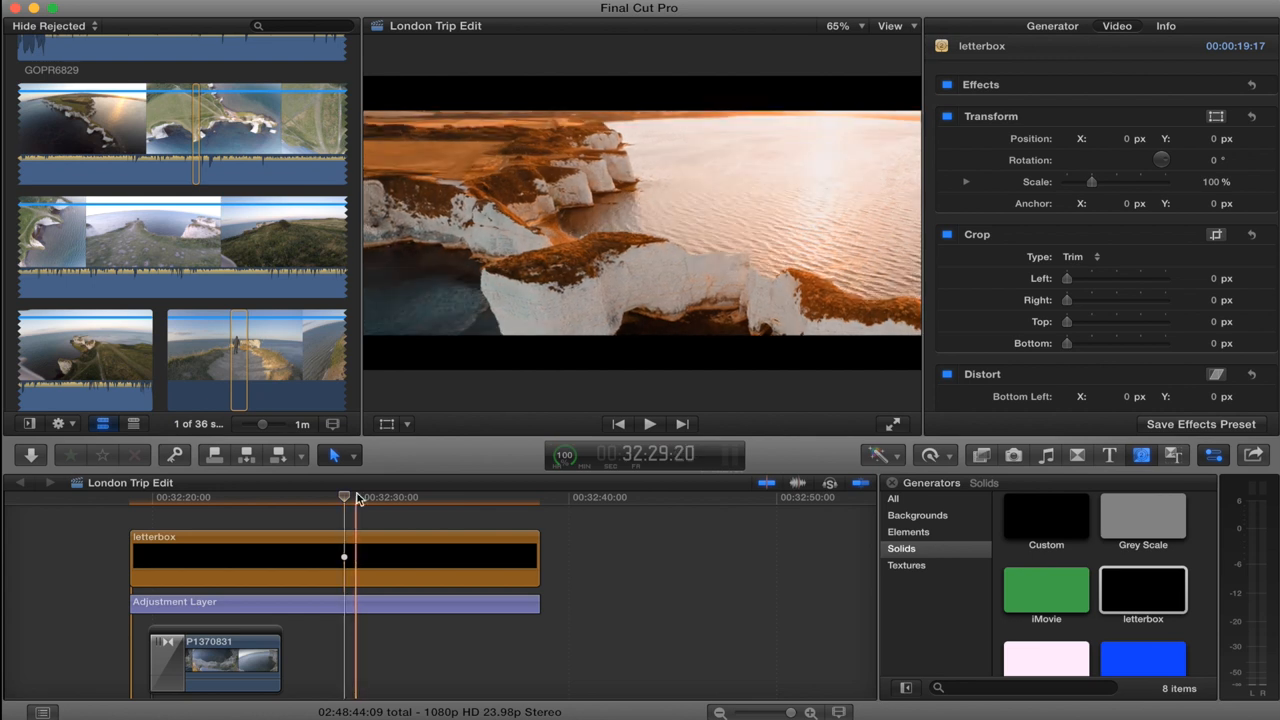